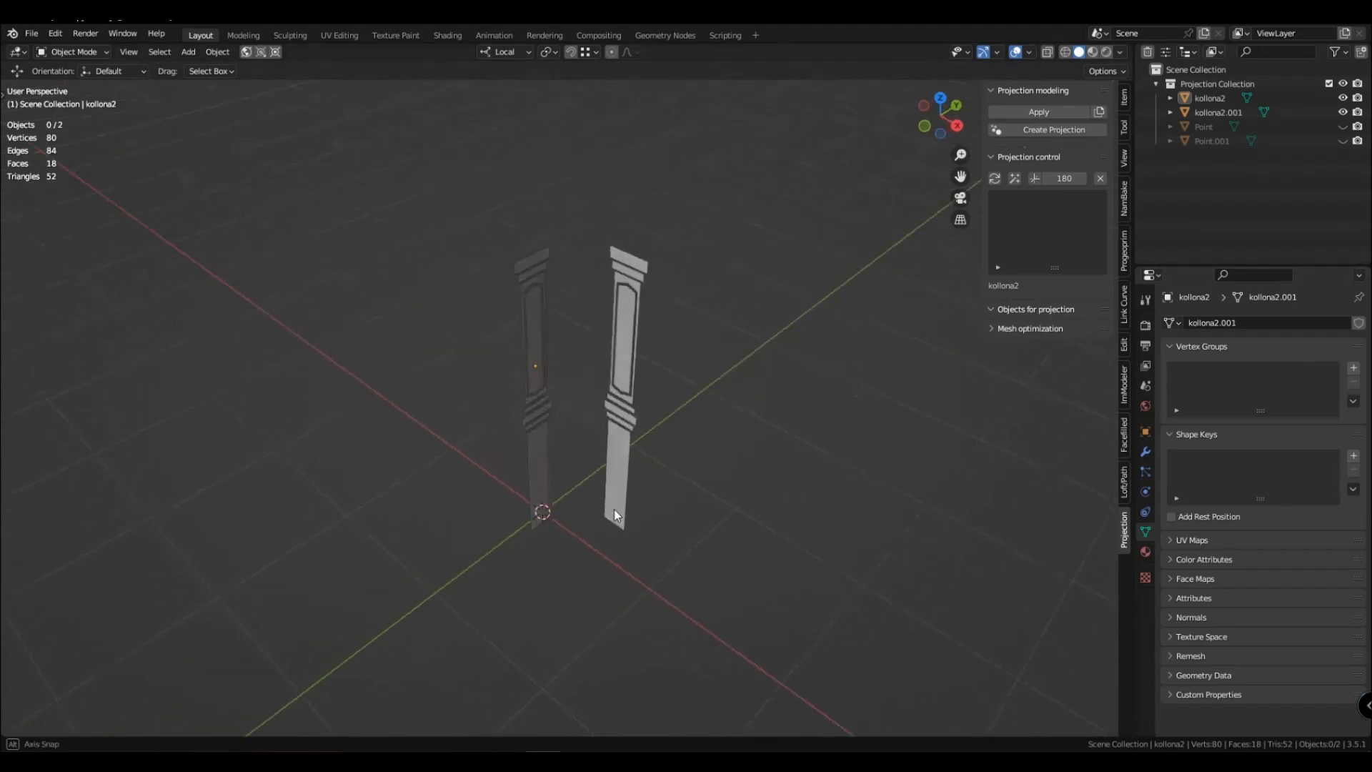
Move both column panels along X and enter Edit Mode on the left panel
key(g)
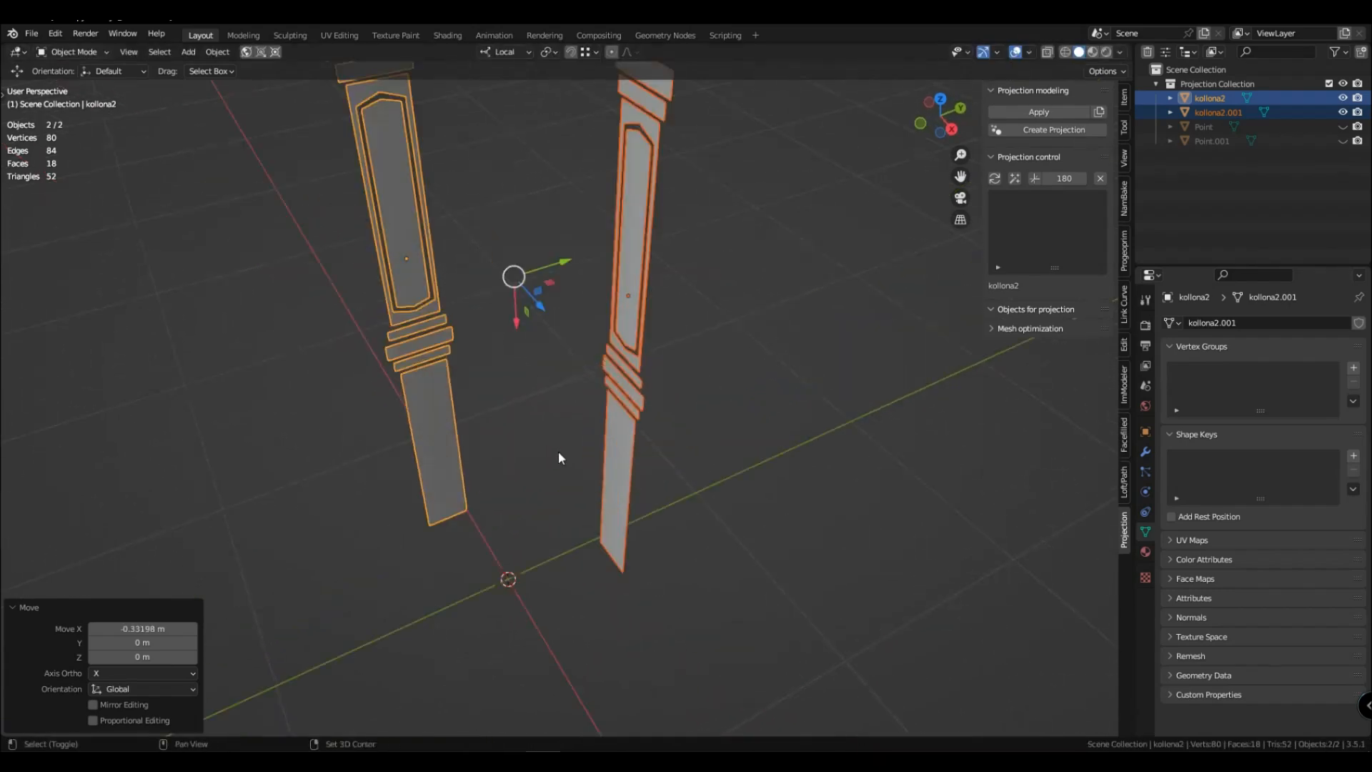
key(Tab)
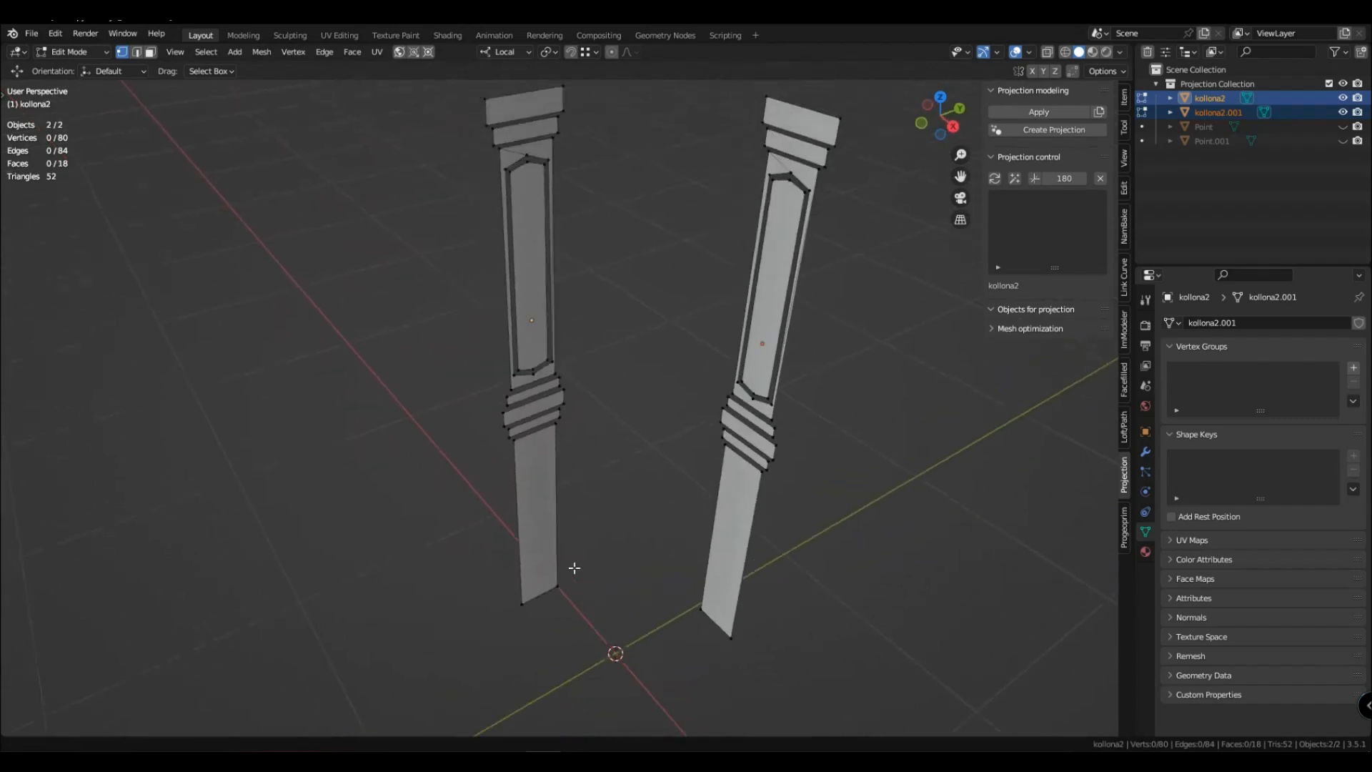
key(Tab)
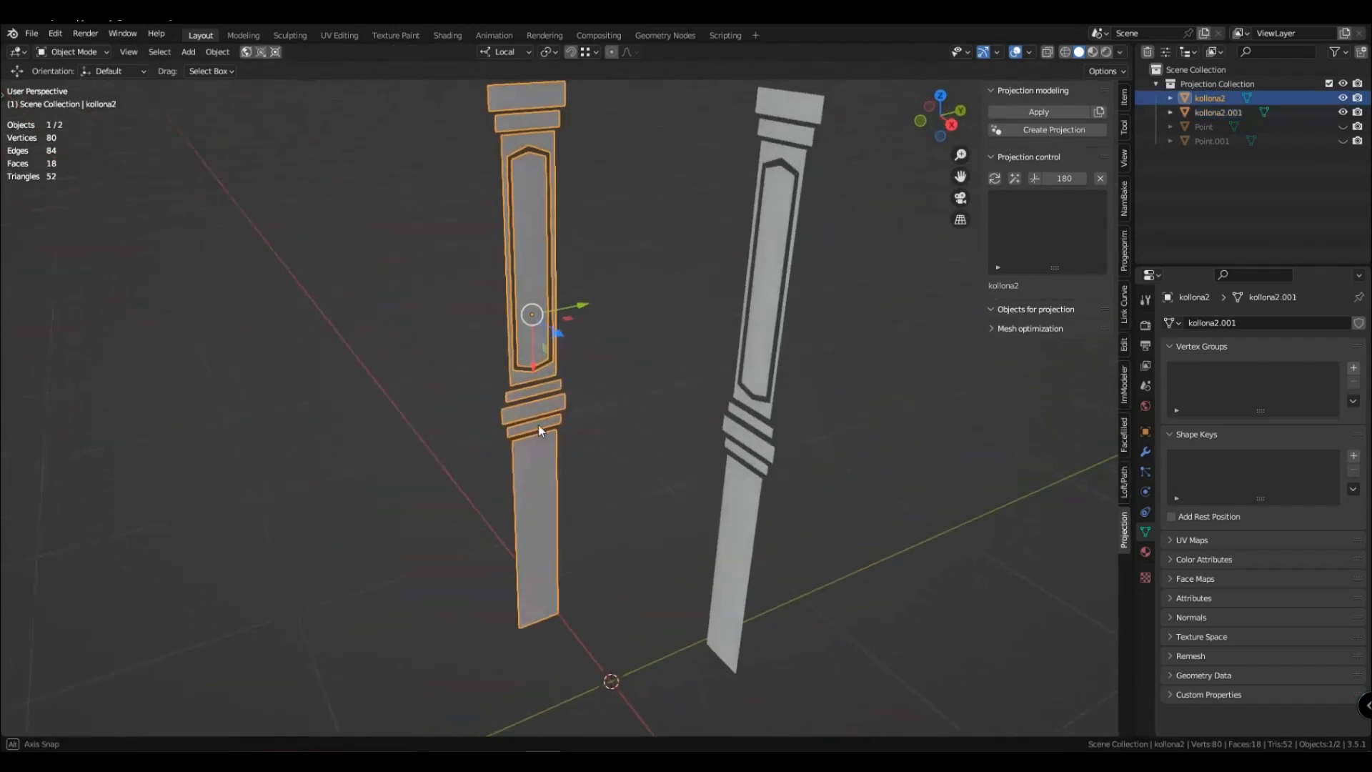
key(Tab)
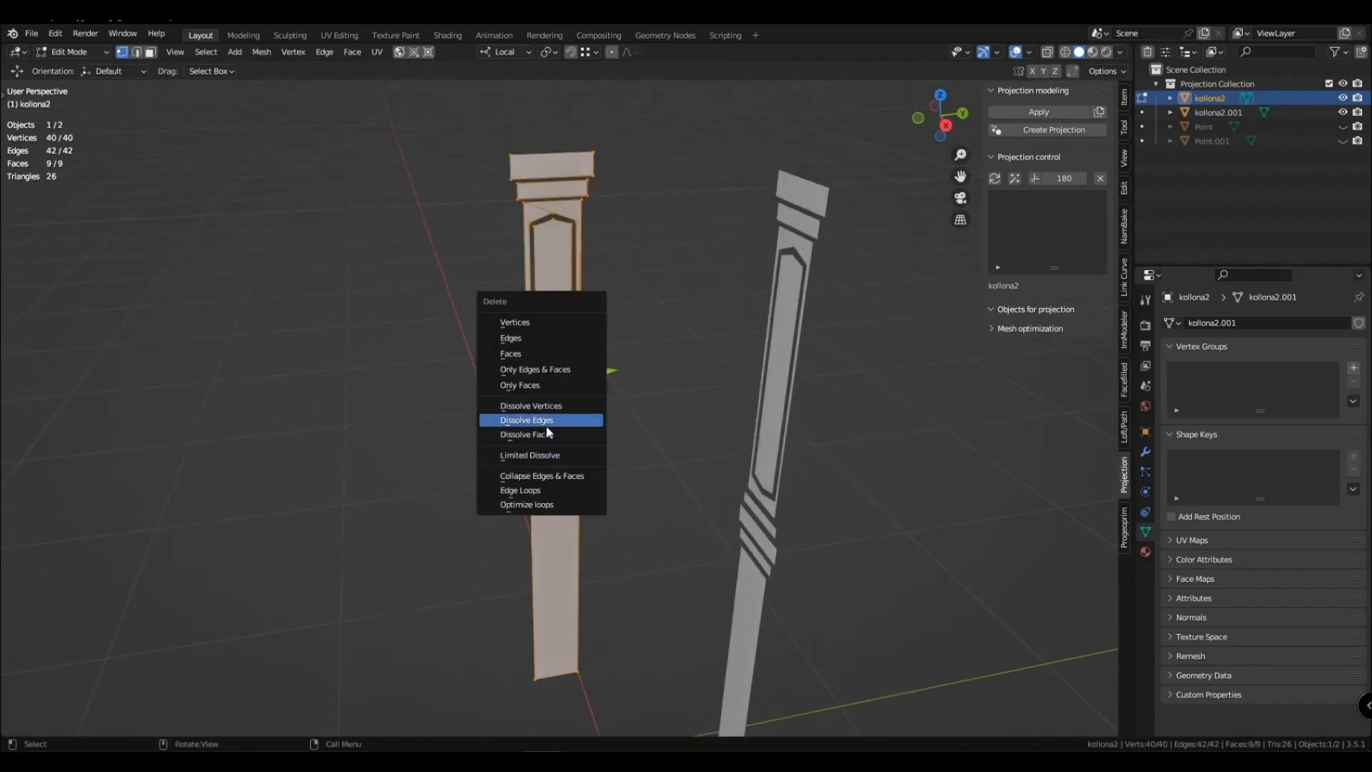
Delete only the left panel's faces, dissolve one outline edge, and return to Object Mode
click(526, 420)
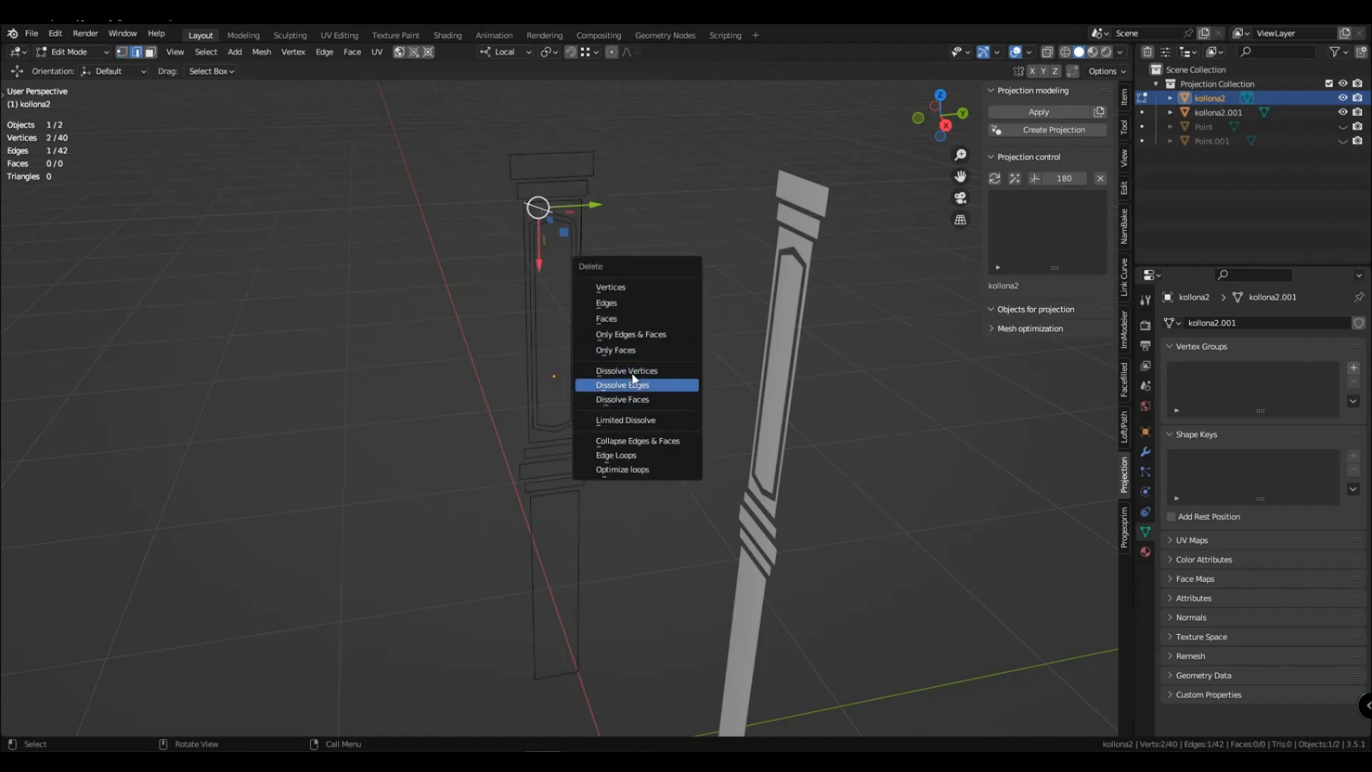
click(622, 384)
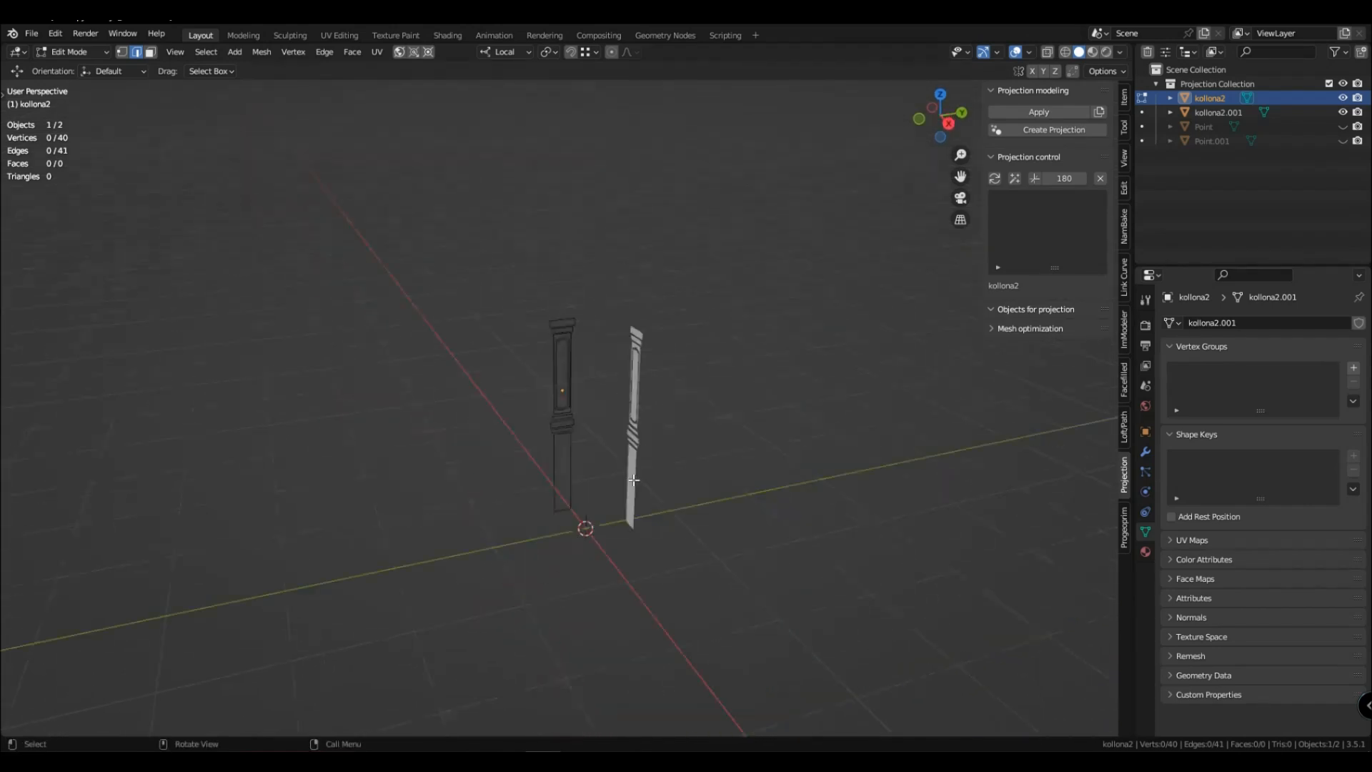
key(Tab)
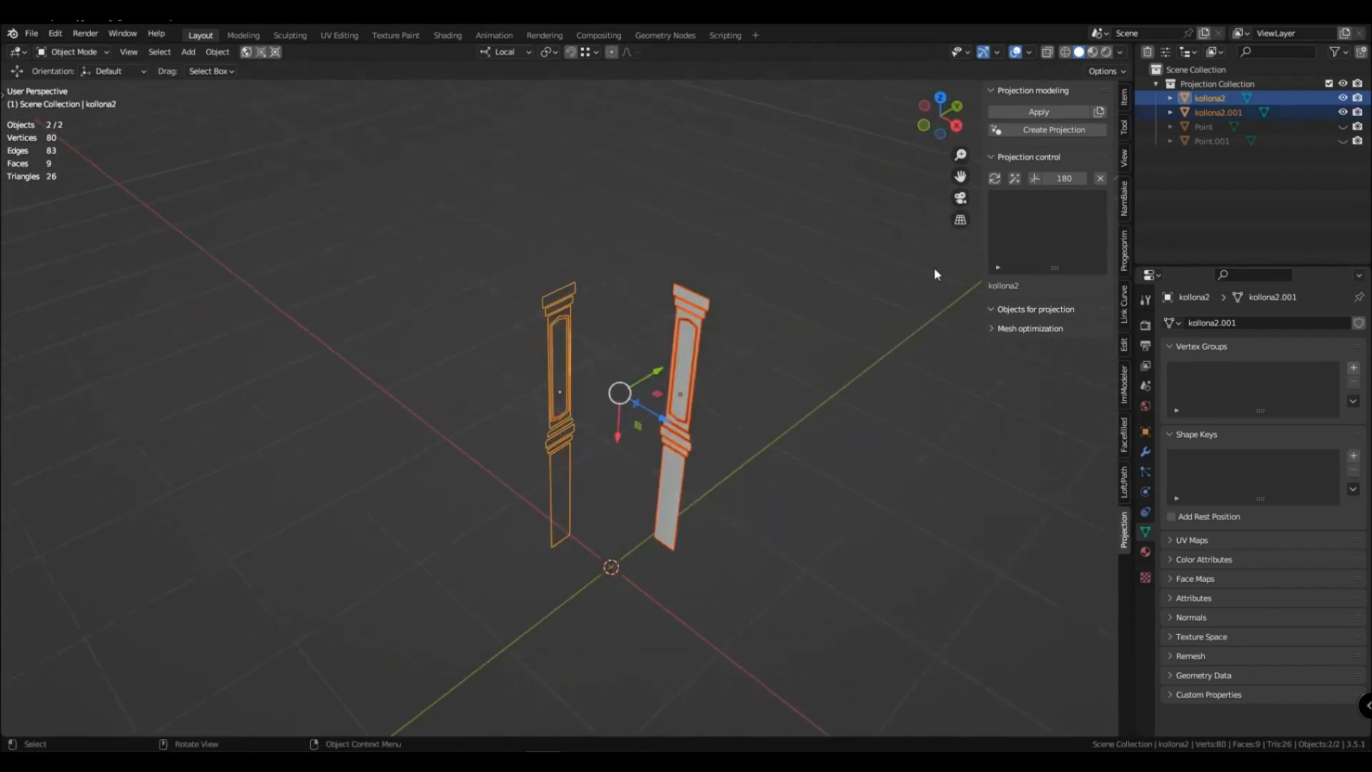
Create a projection object for each panel and list kollona2 for projection
click(1054, 130)
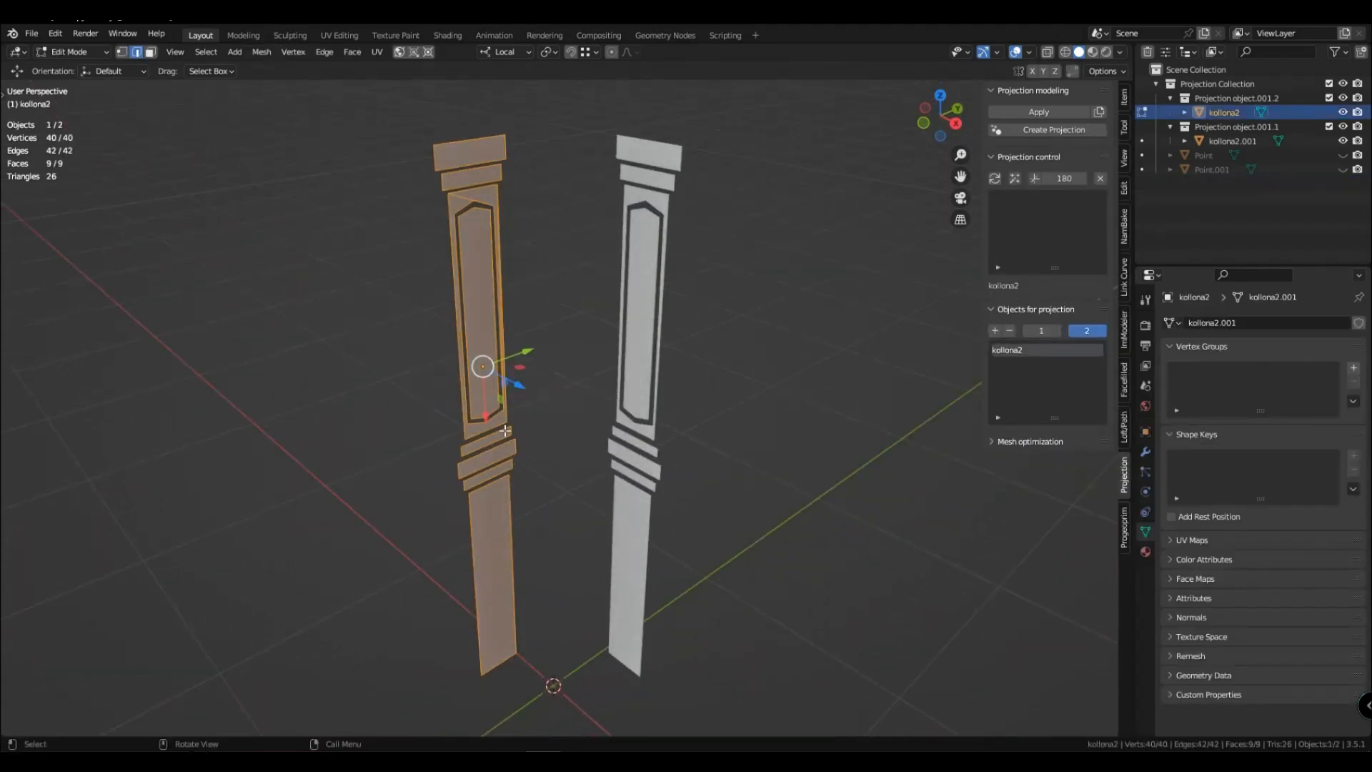
Scale the column's band faces taller along Z and rename the pieces Kolonna and Kolonna2
key(Tab)
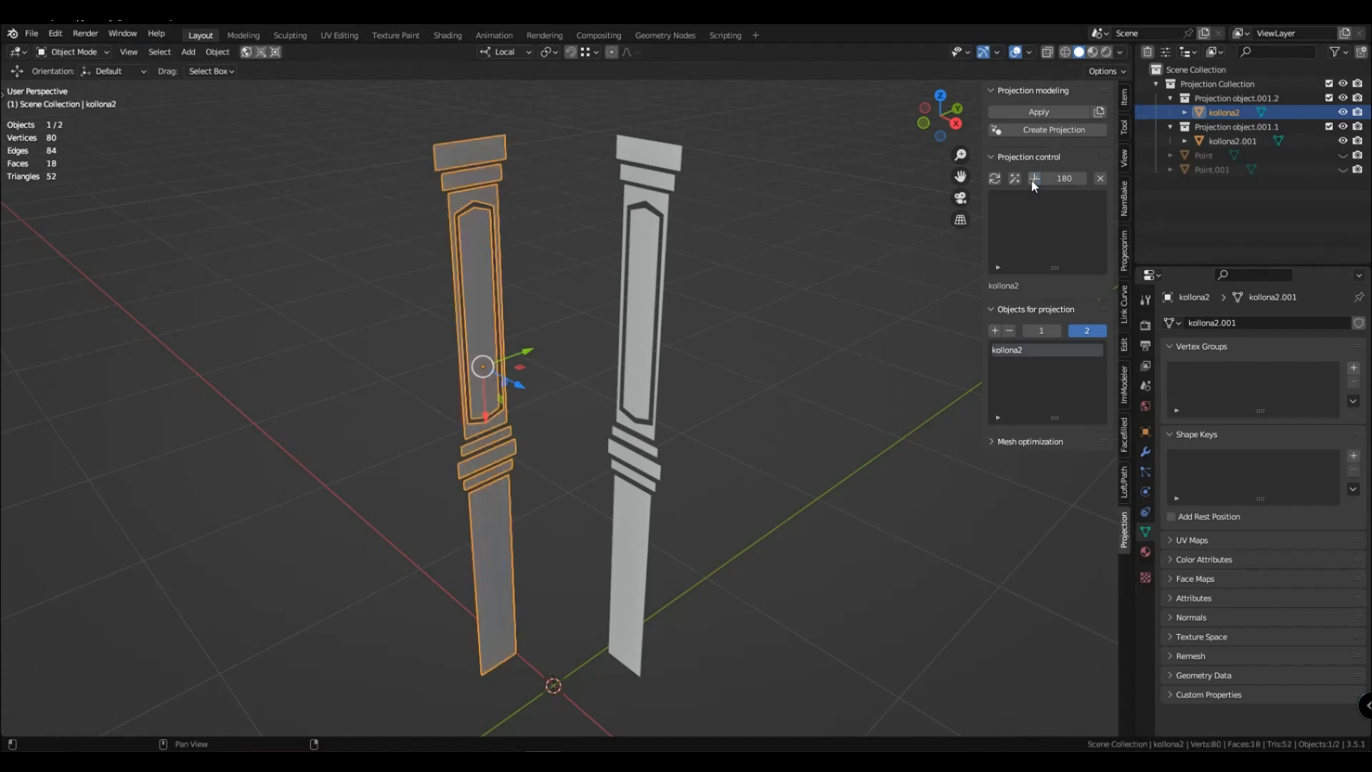
mouse_move(664, 403)
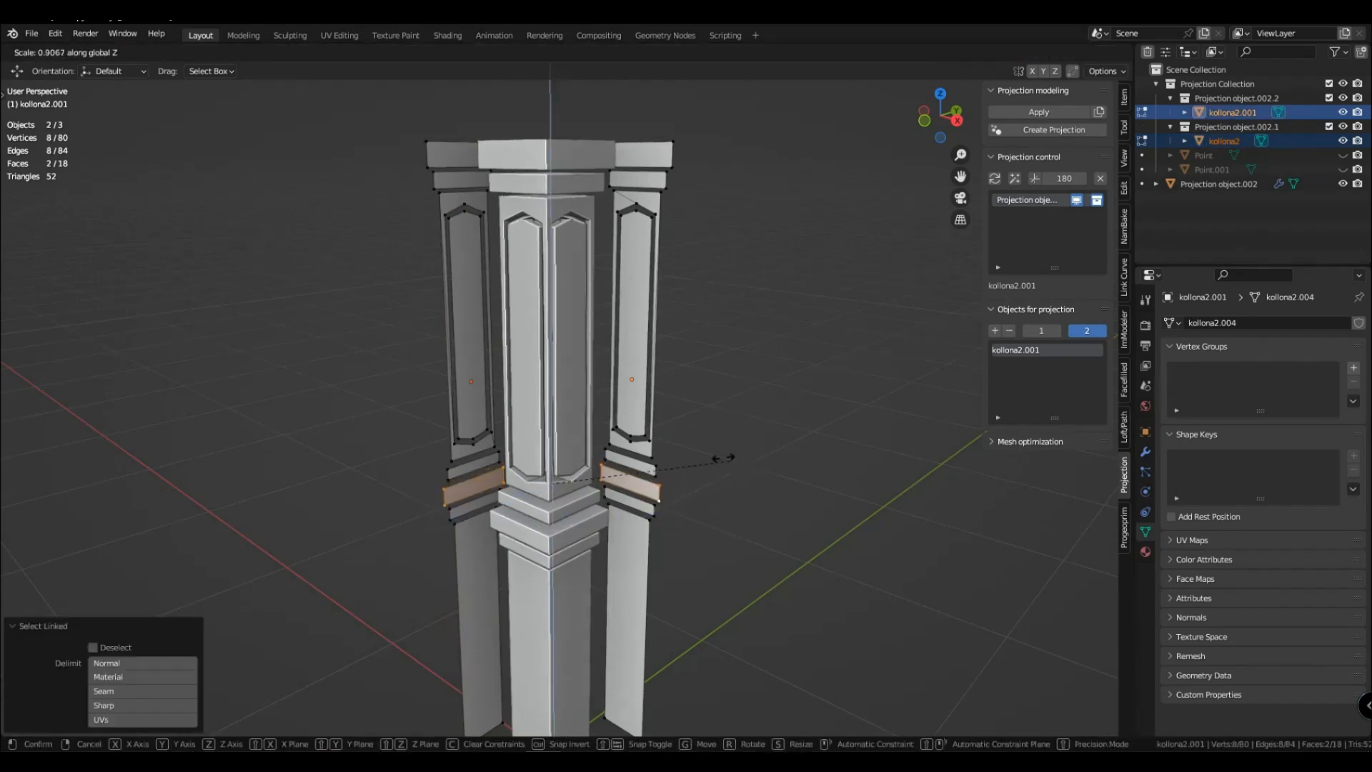
mouse_move(891, 427)
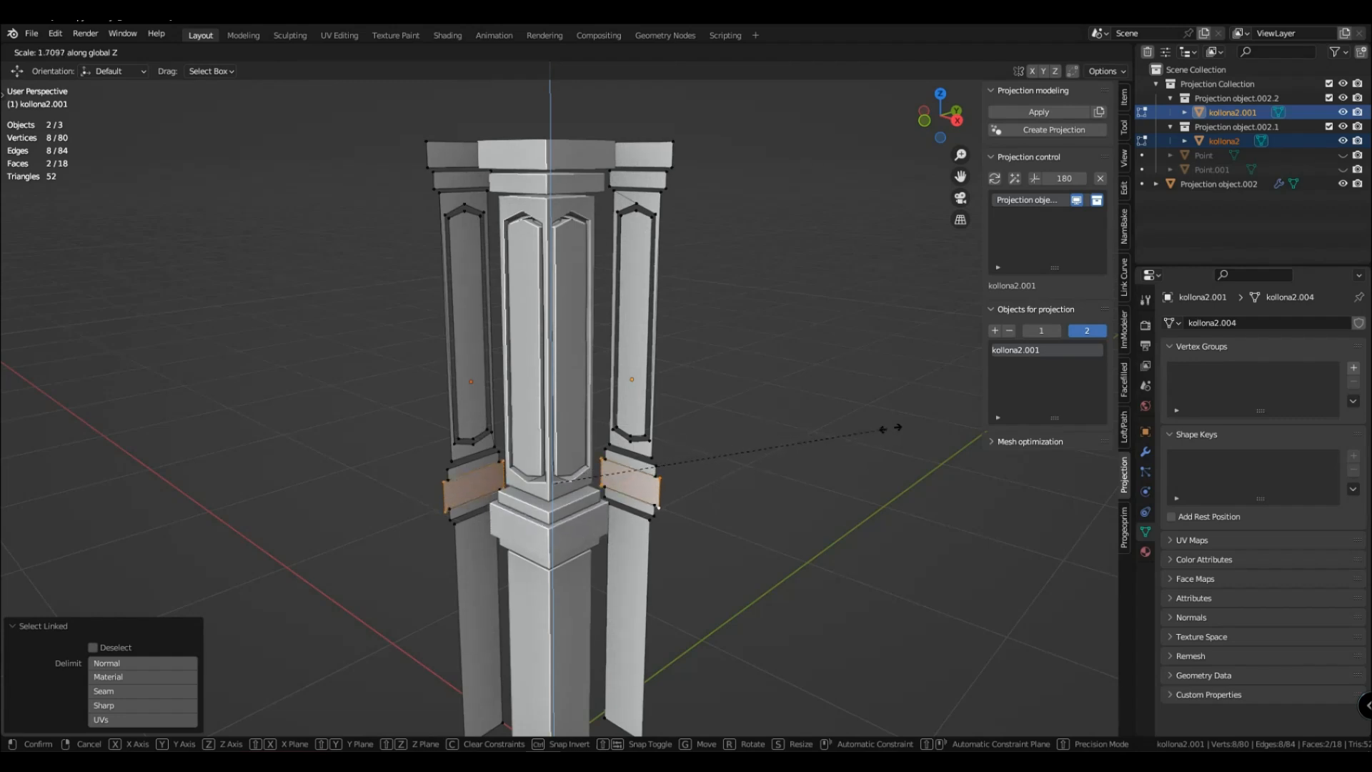
mouse_move(897, 426)
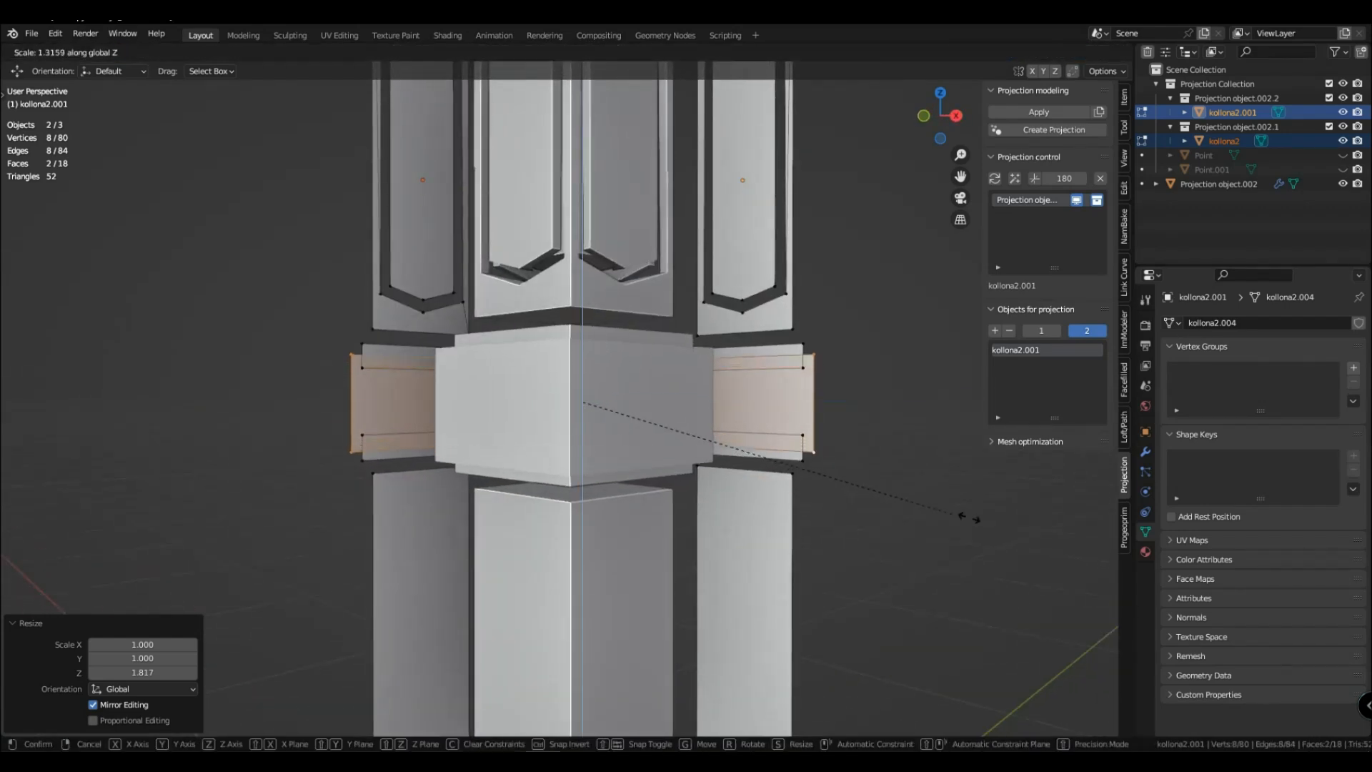
mouse_move(888, 433)
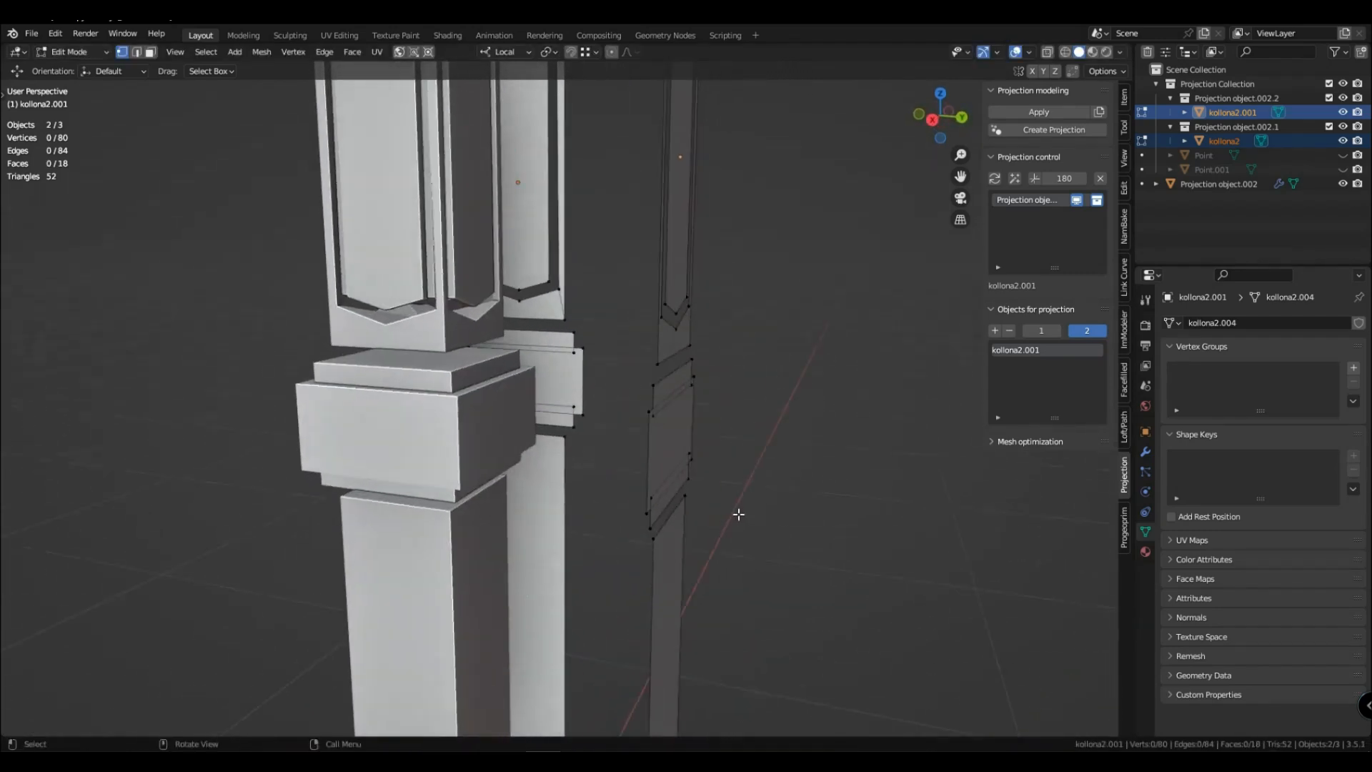
key(Tab)
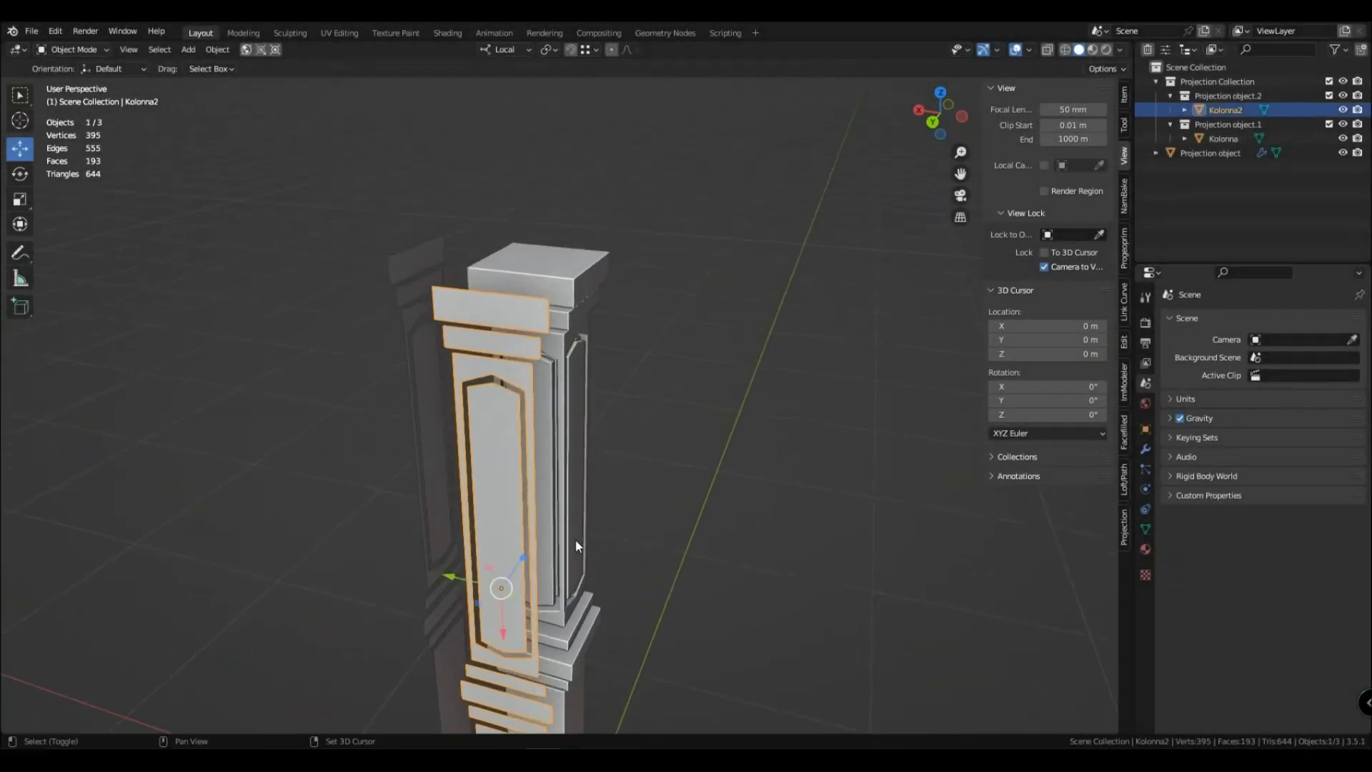
Lower Kolonna's capital pieces slightly along Z and rework Kolonna2's vertices
key(Tab)
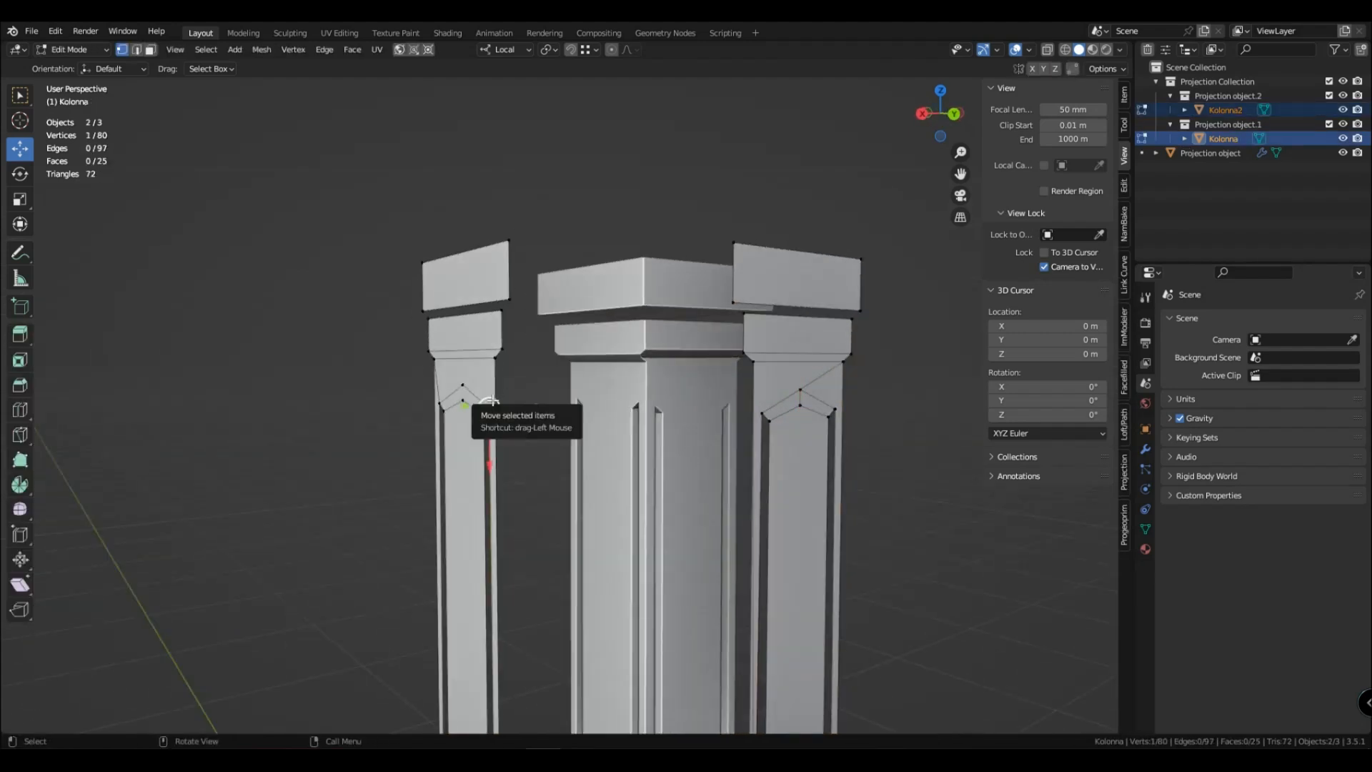
key(Tab)
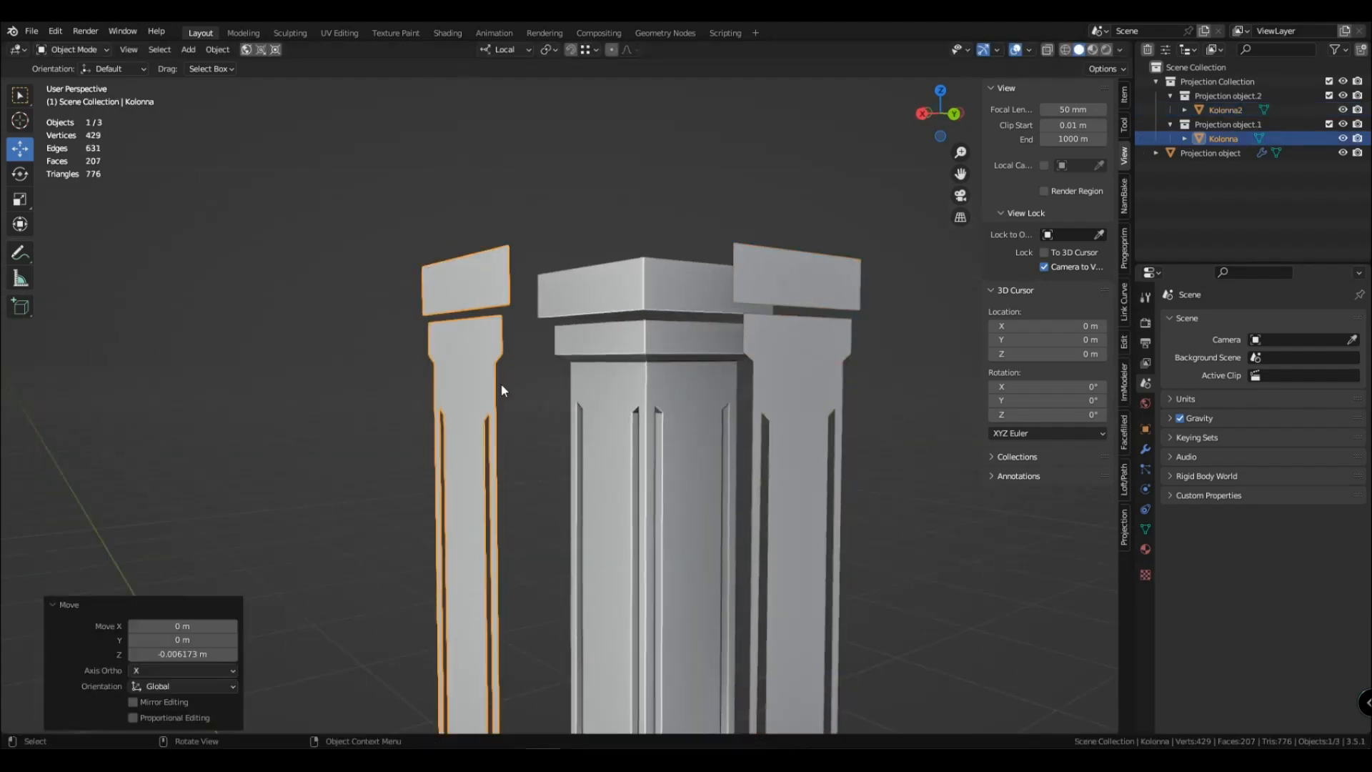
key(Tab)
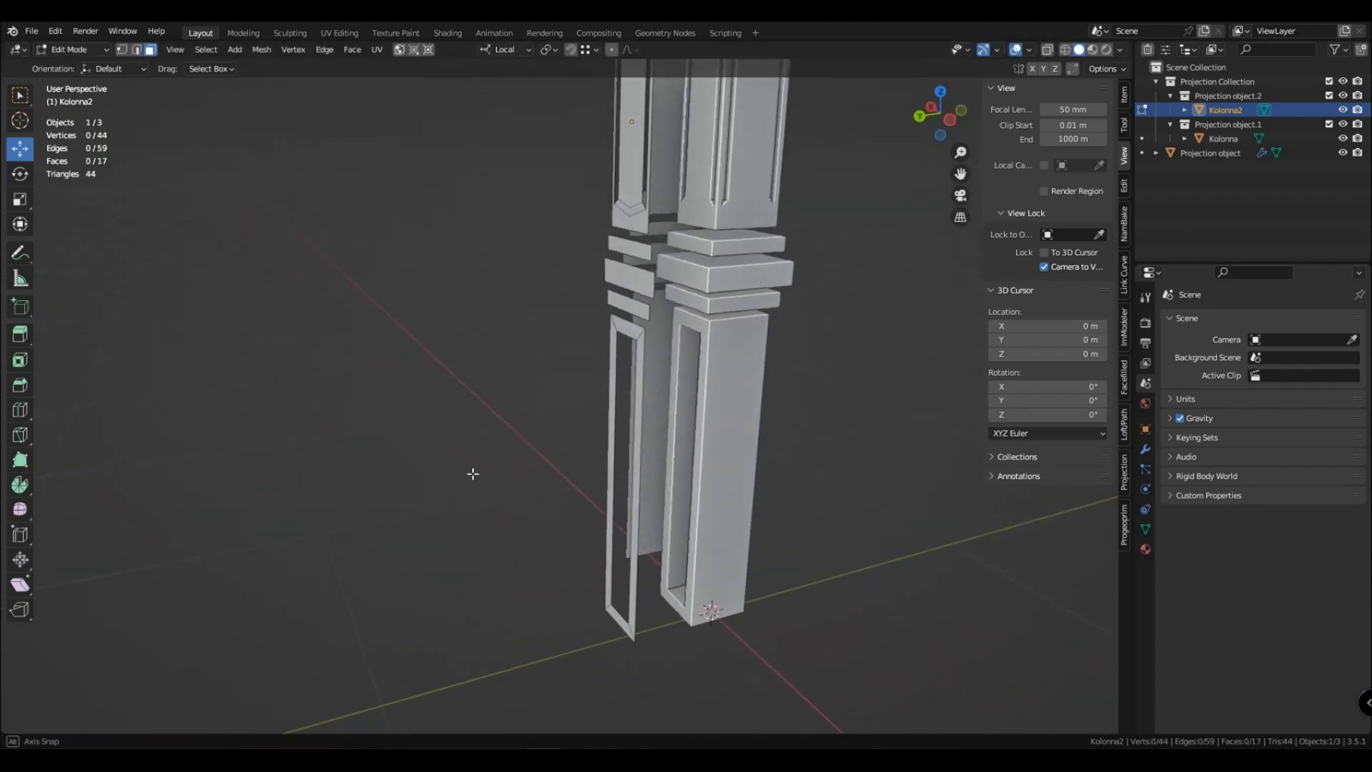
key(Tab)
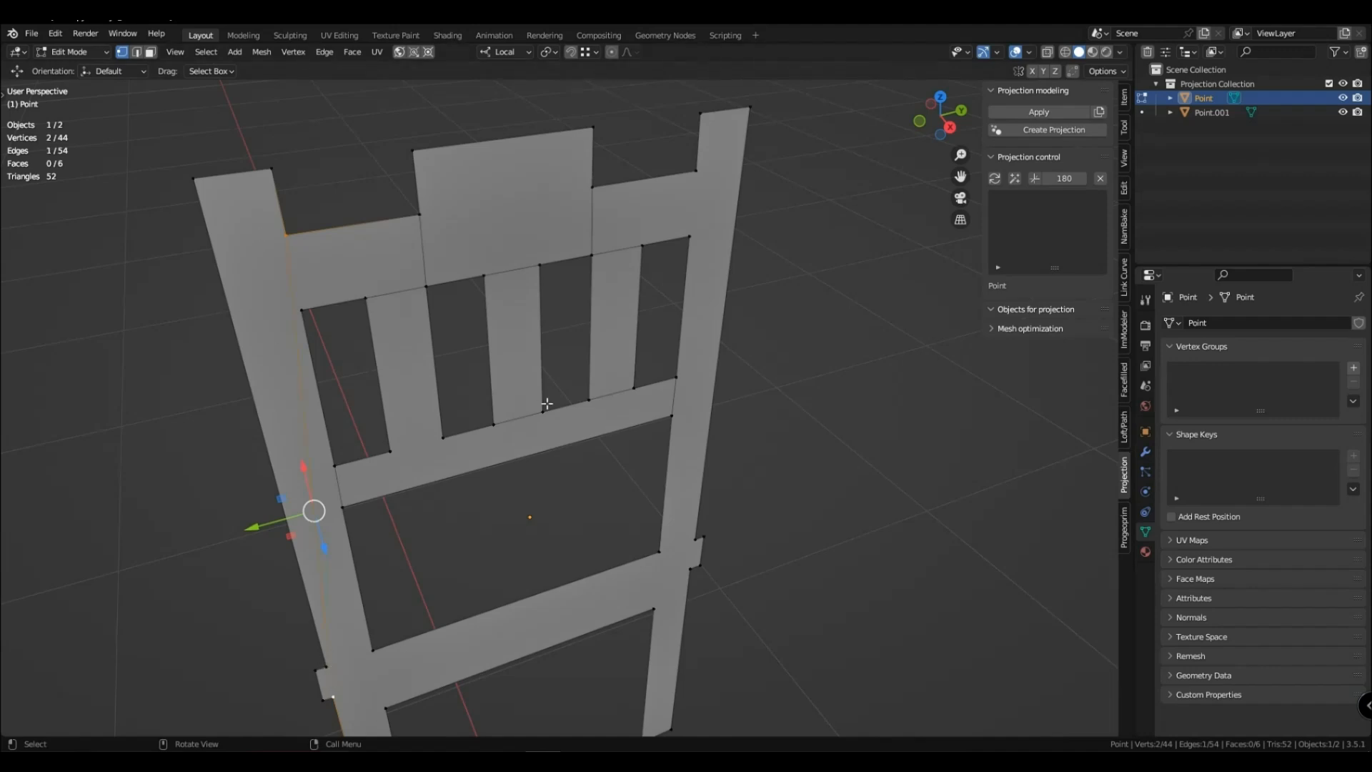
Finish the chair side outline and project the outlines into a solid 3D chair
key(Tab)
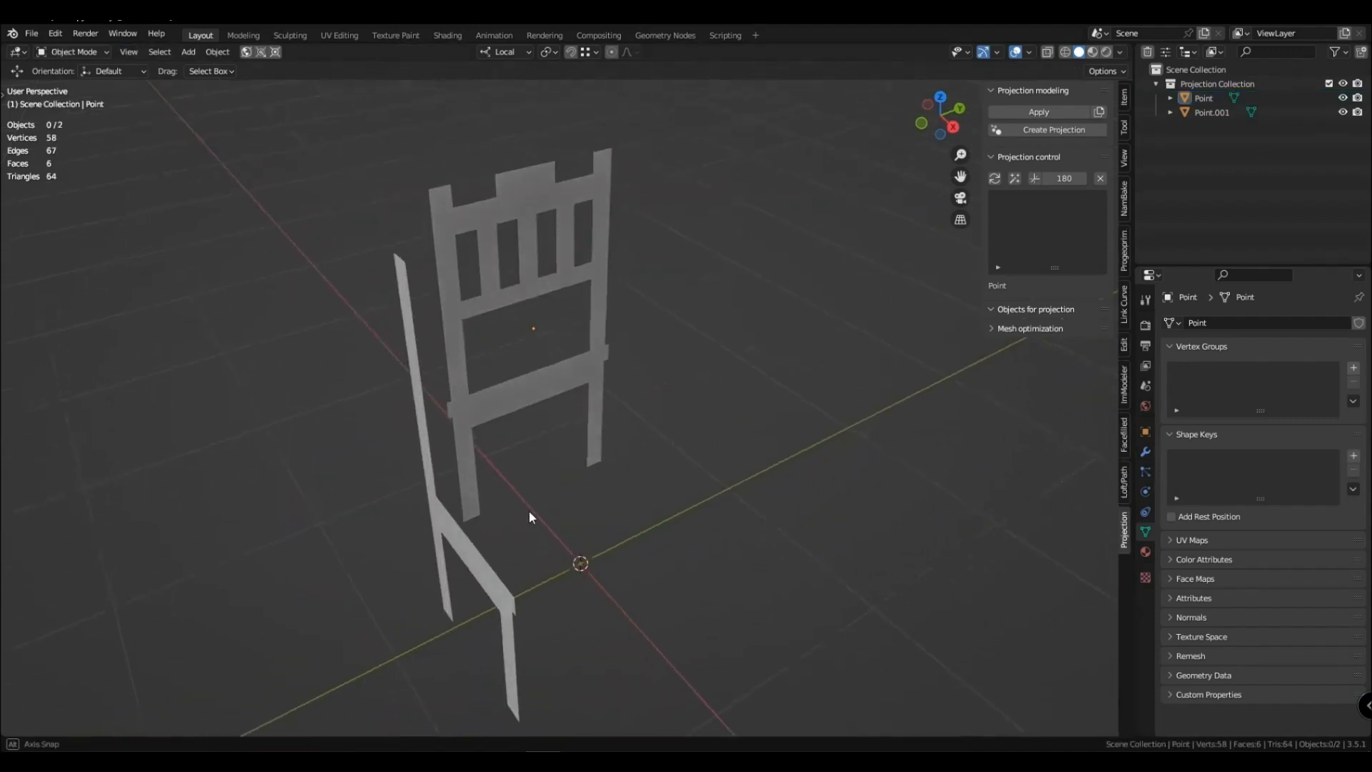
click(1039, 130)
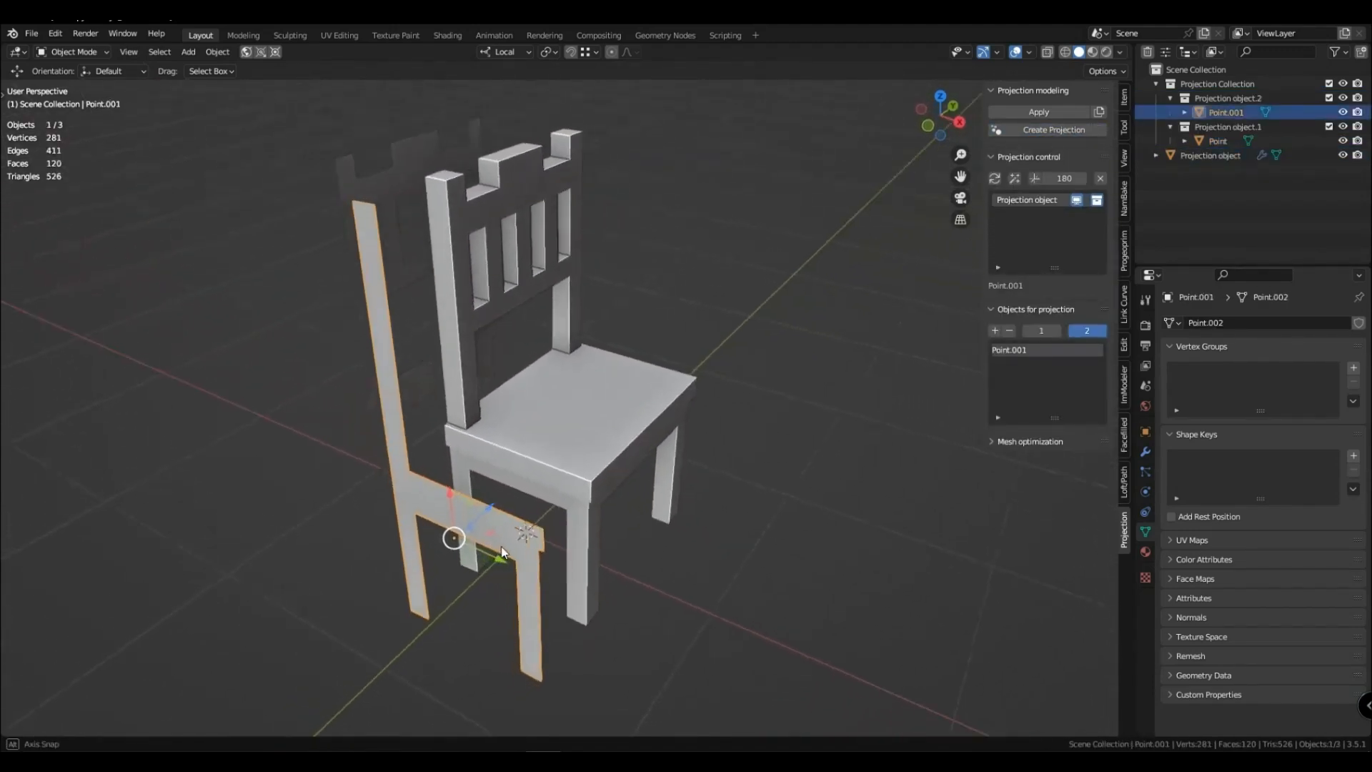
Reshape Point.001's side-view vertices with G so the projected chair follows the new profile
key(Tab)
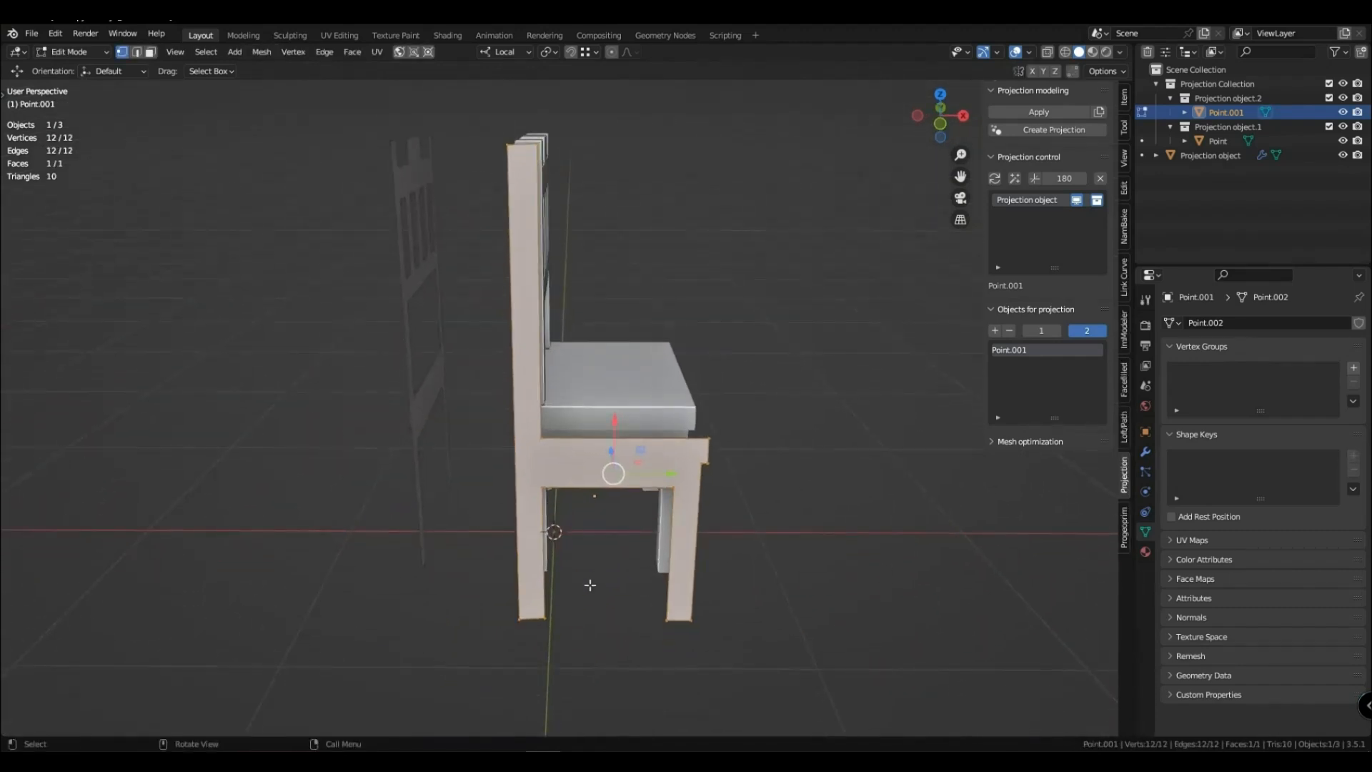
key(g)
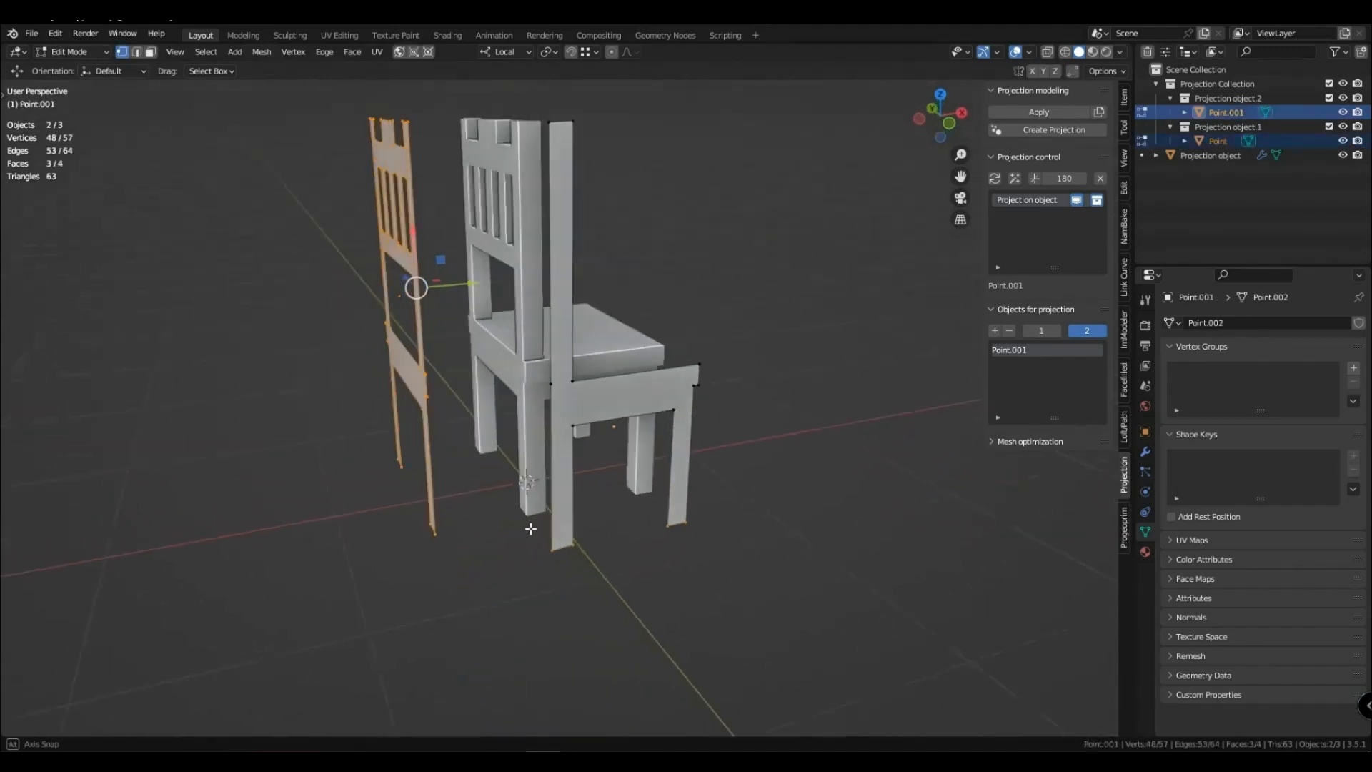
key(g)
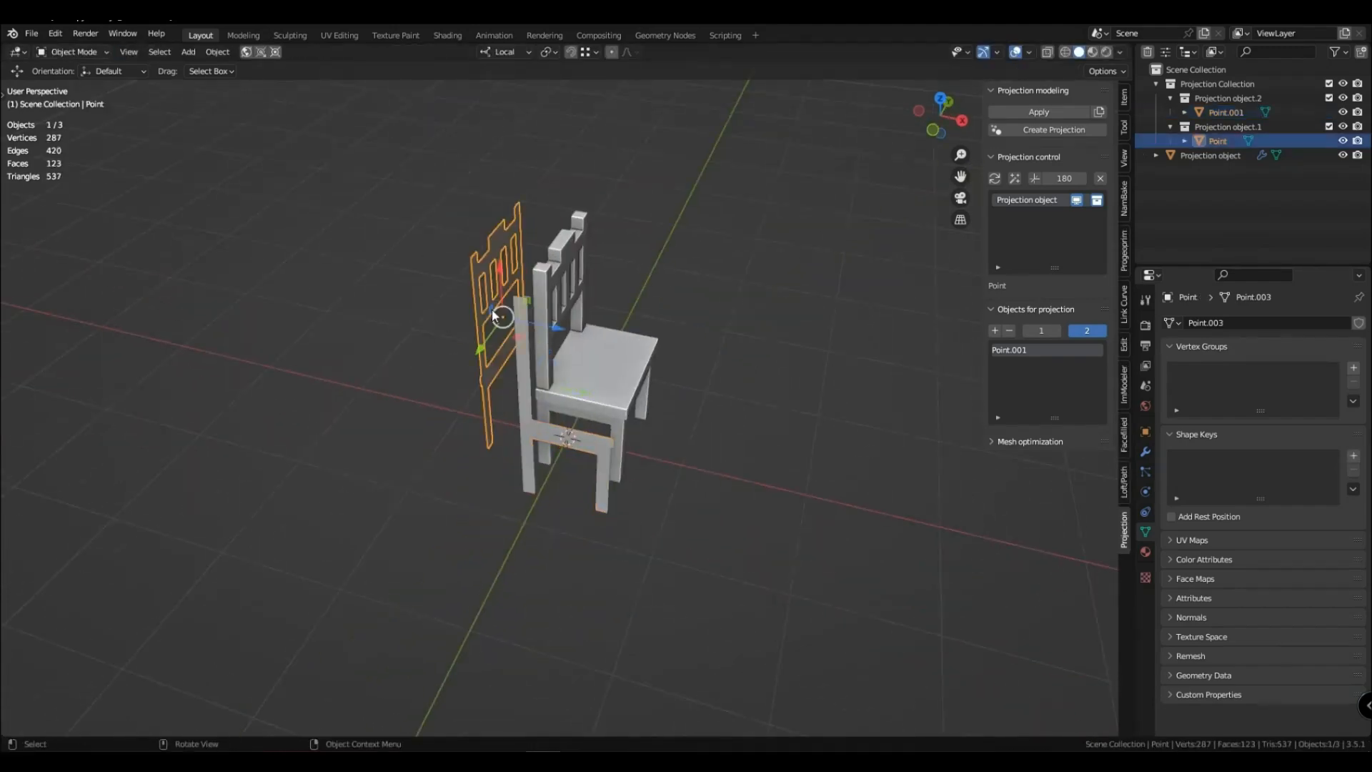
Shift the chair back outline's vertices symmetrically along X with Mirror Editing
key(Tab)
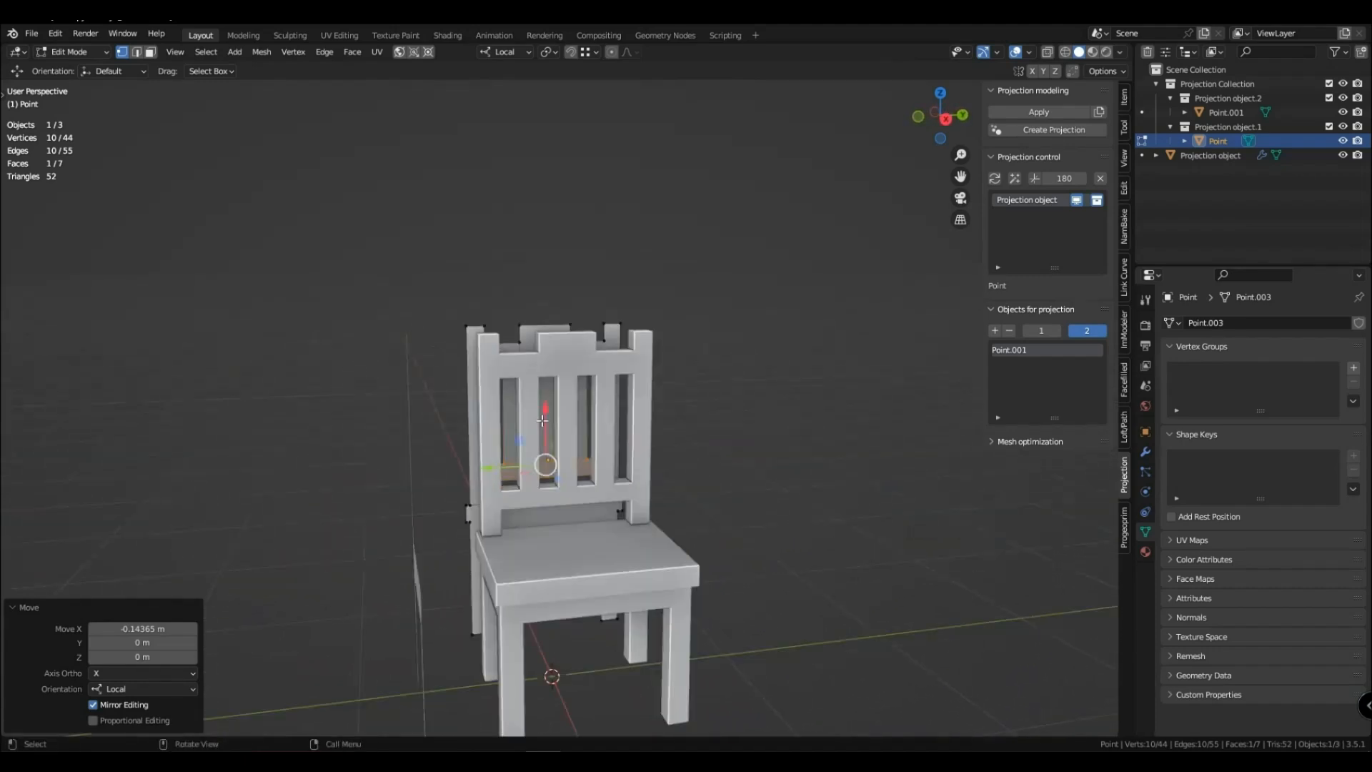
Round the corners of the chair back crest and return to Object Mode
drag(543, 438, 613, 524)
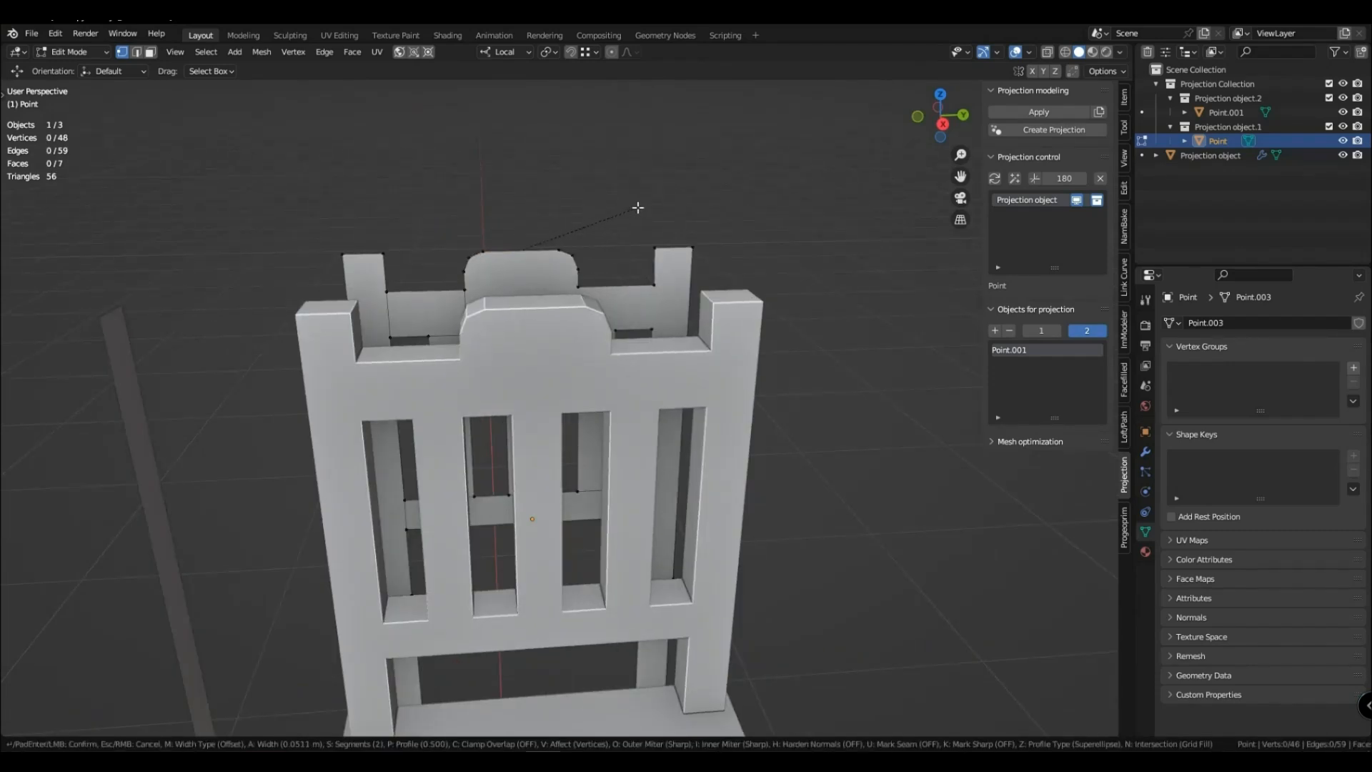
mouse_move(633, 216)
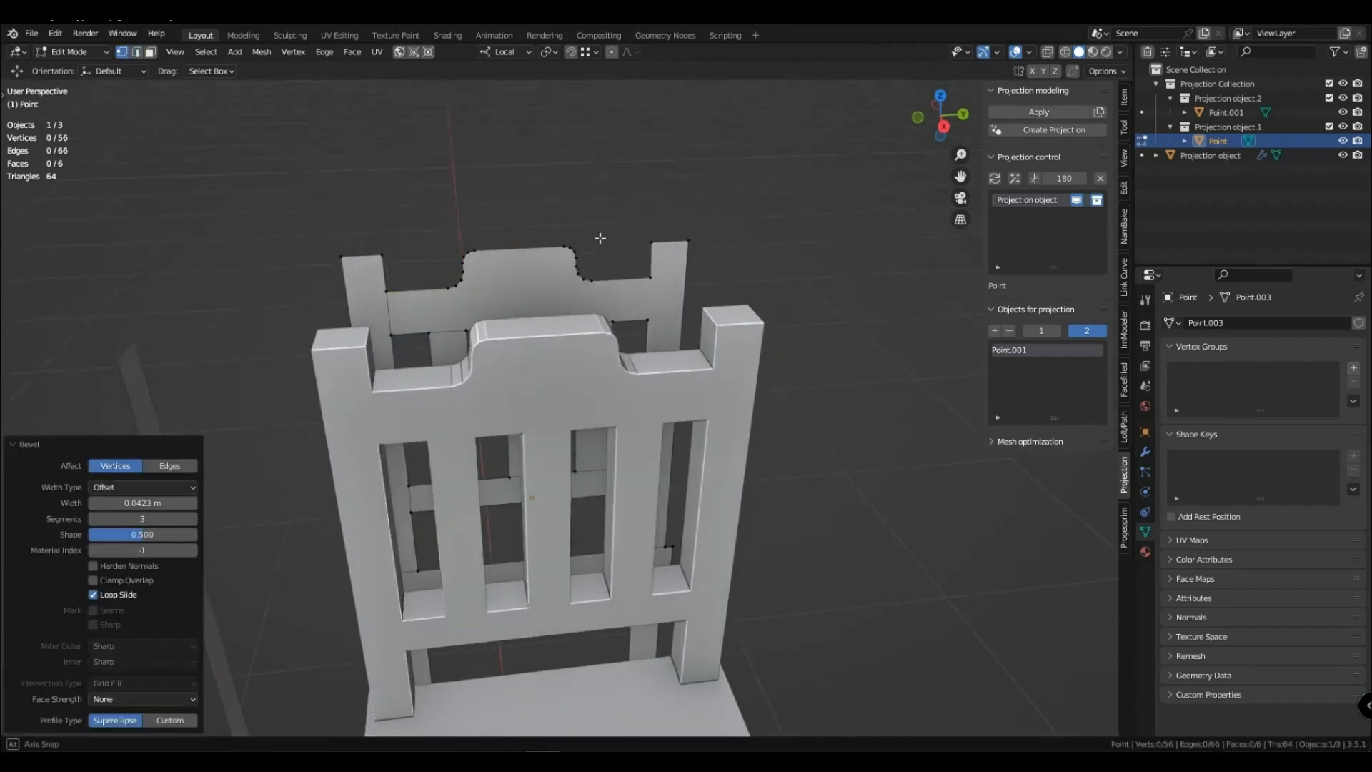
key(Tab)
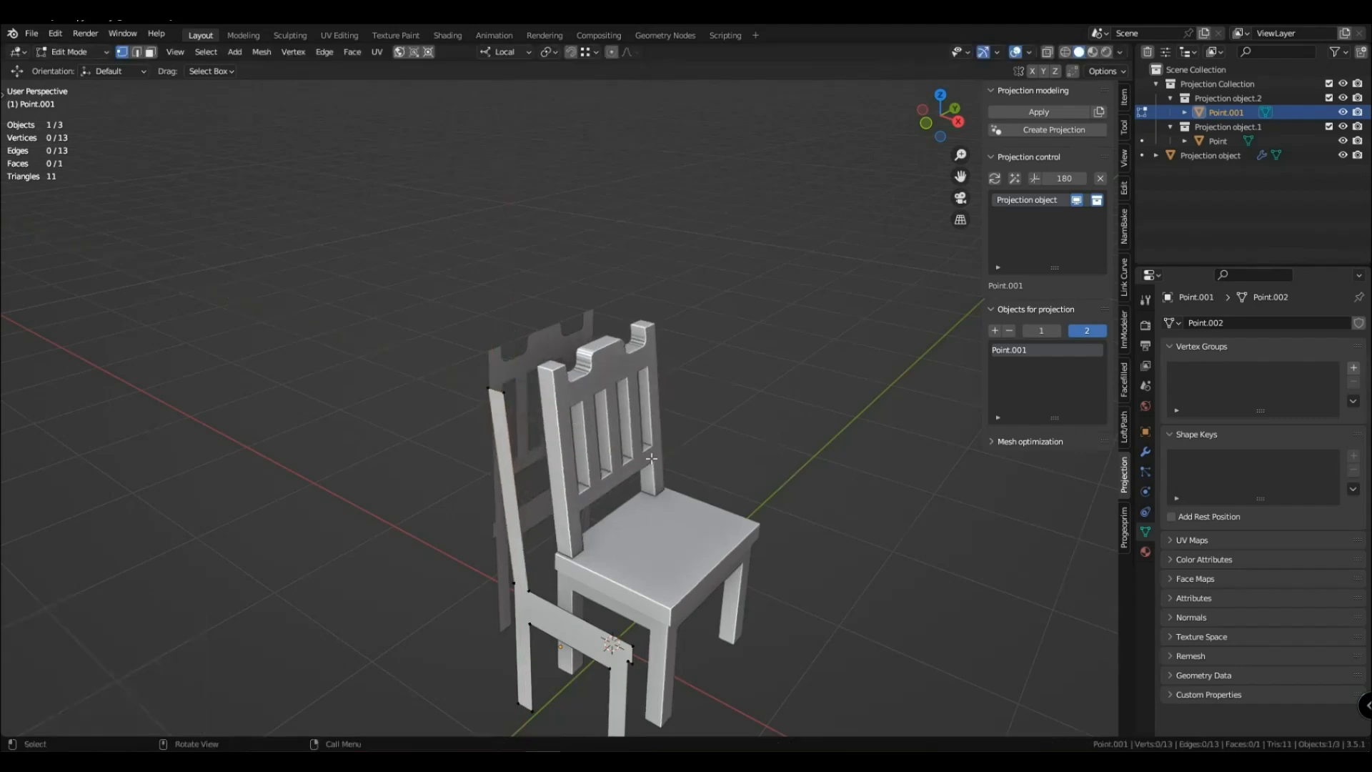
key(Tab)
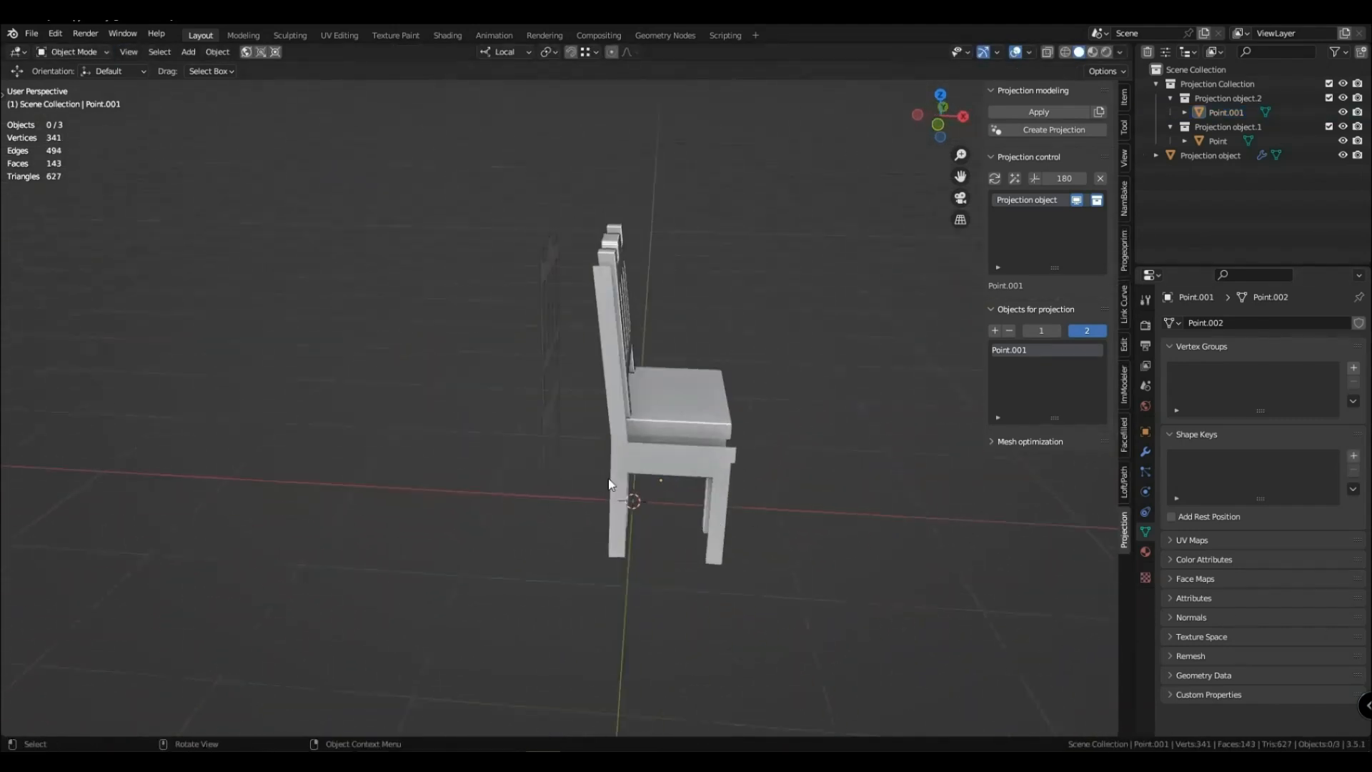
drag(613, 394, 525, 289)
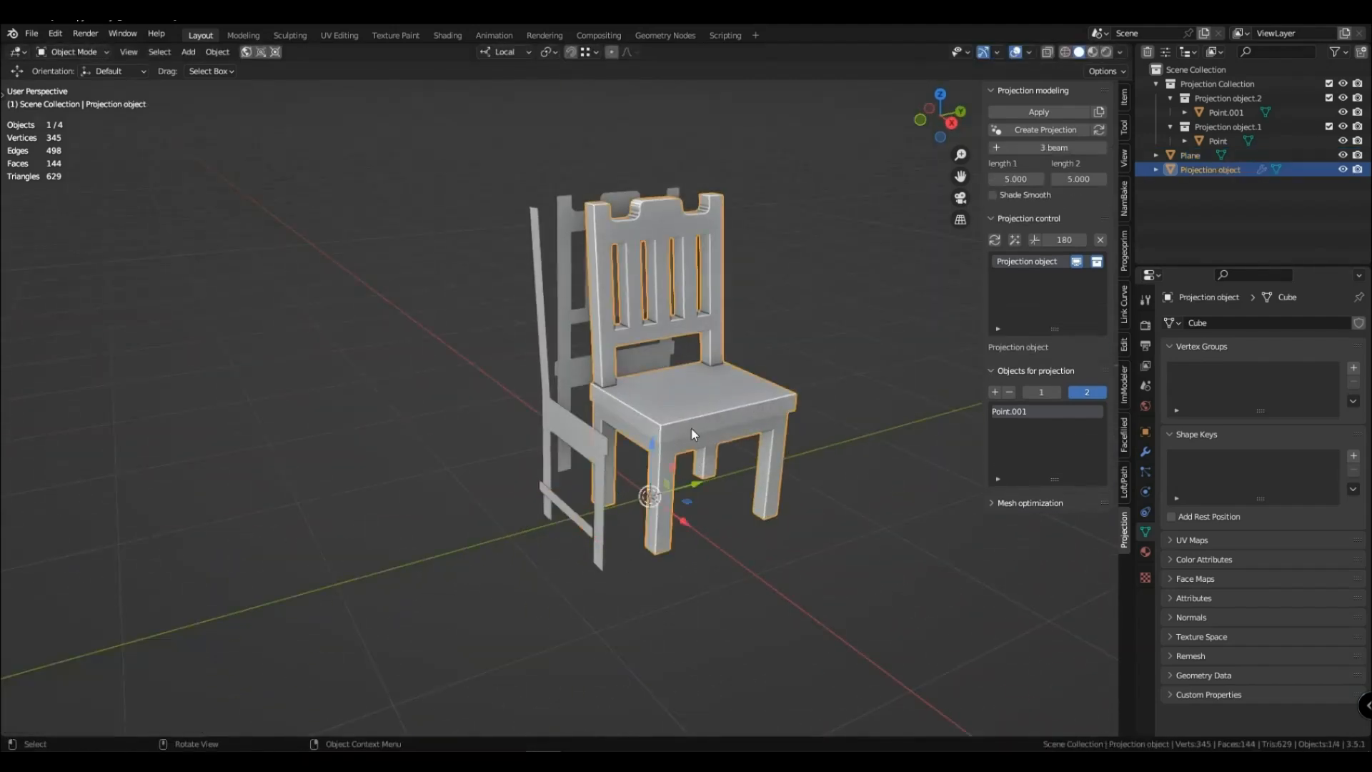
Assign the side profile Point.001 to the second projection collection
click(1227, 111)
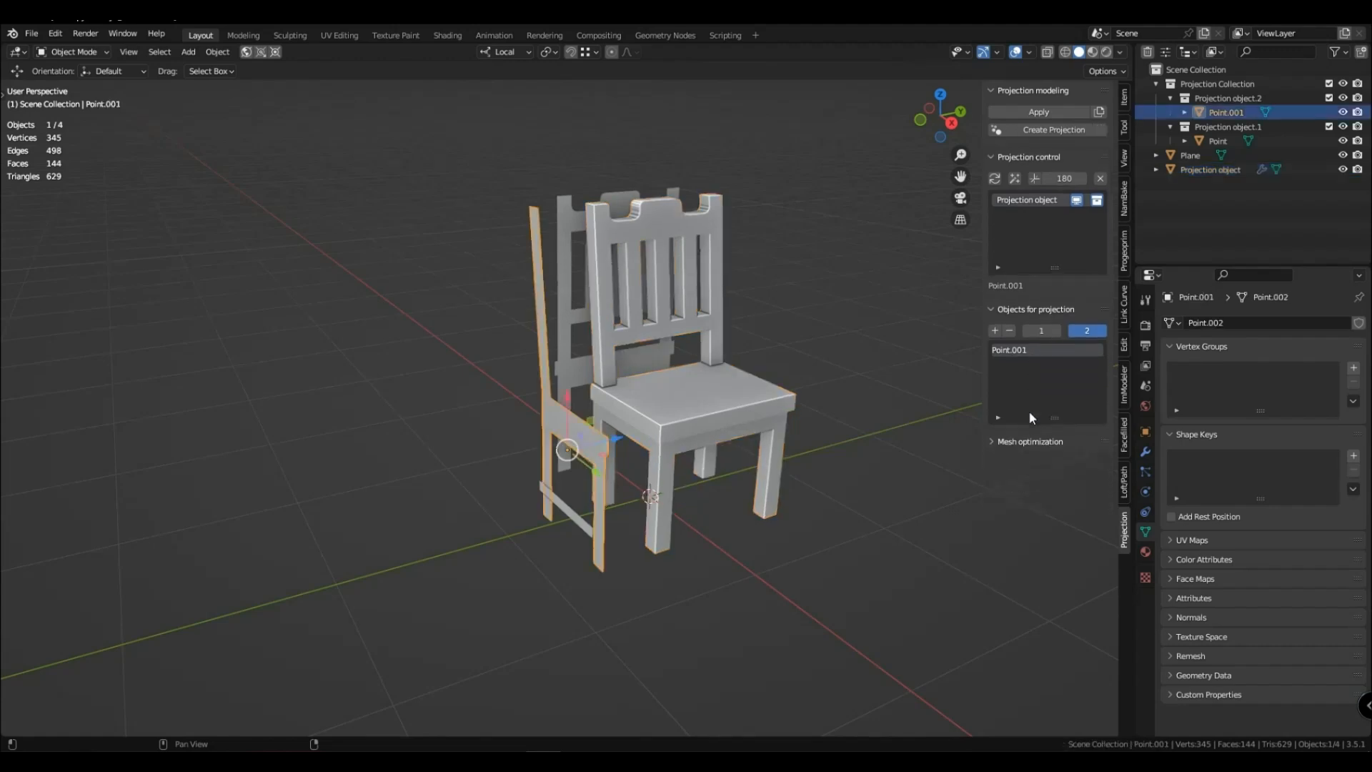
click(1042, 330)
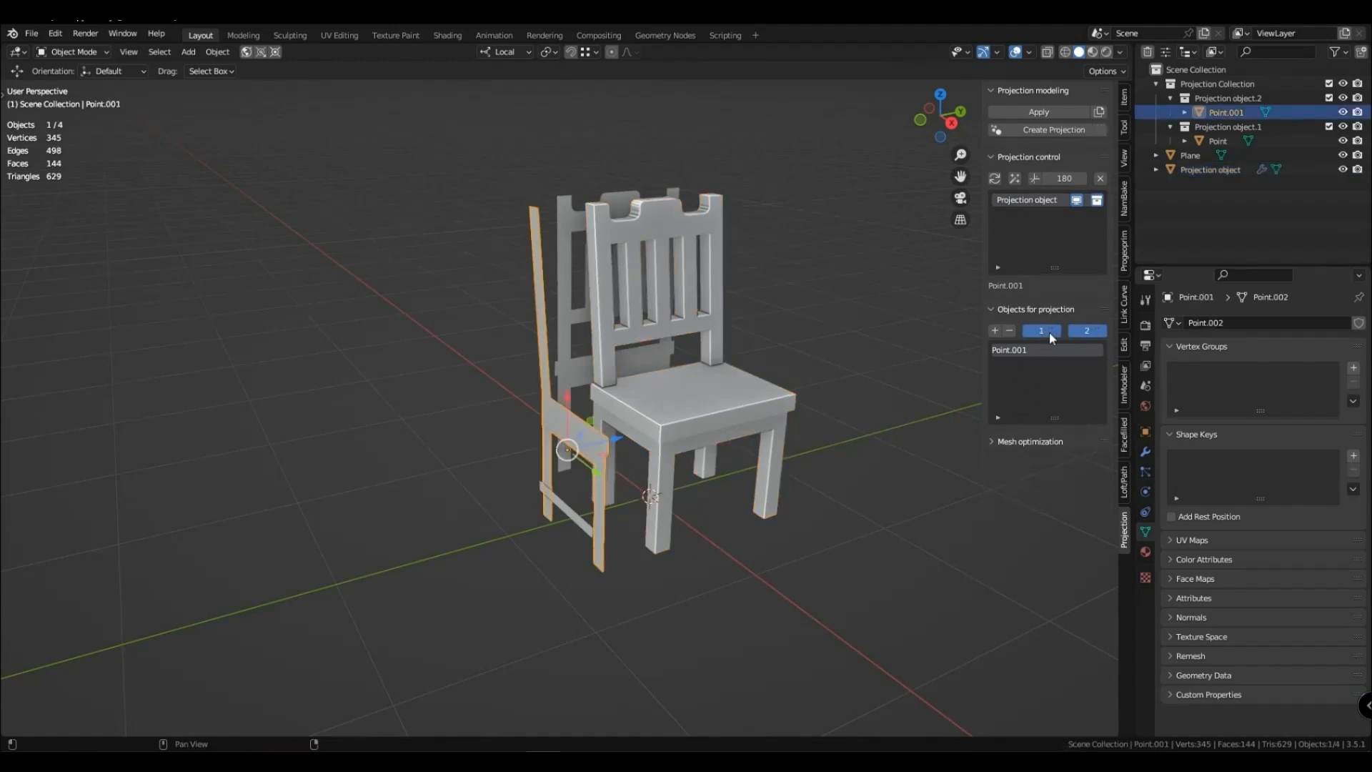
click(1086, 330)
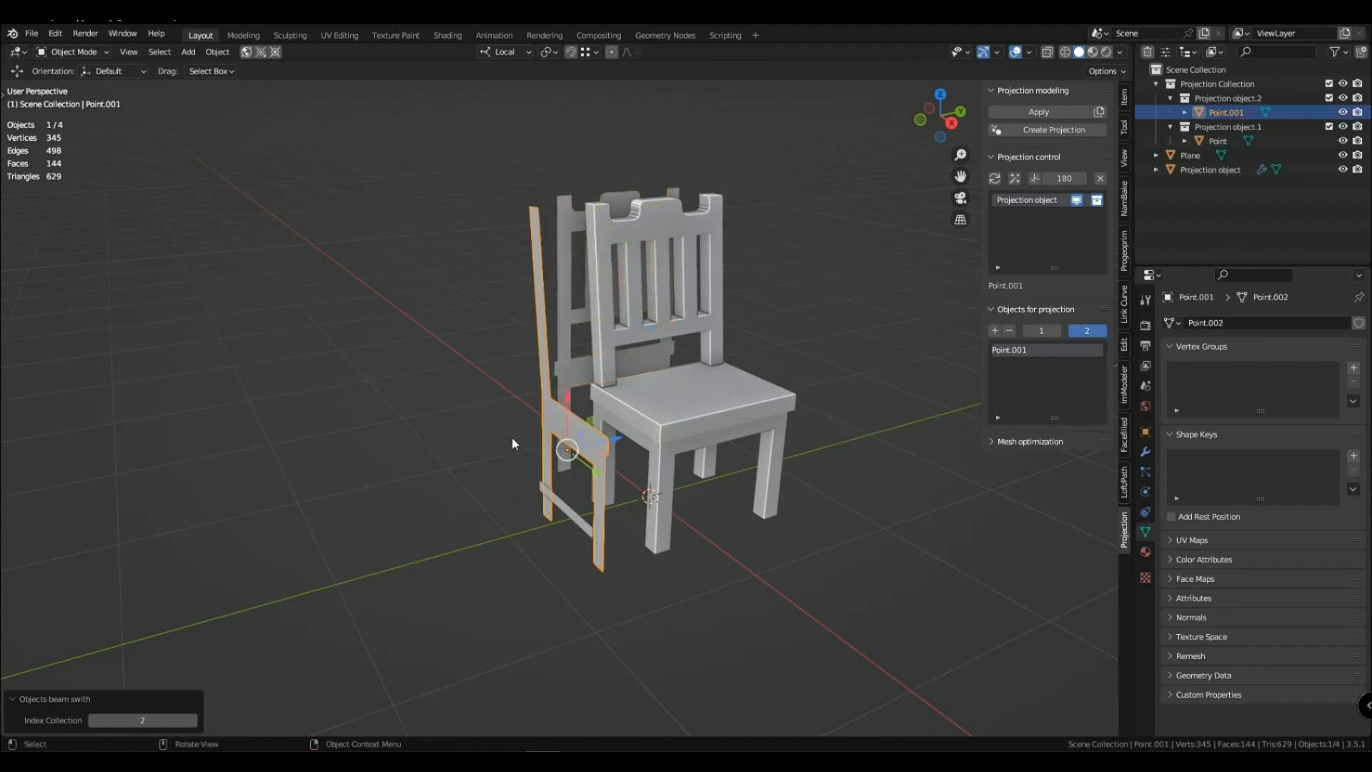
mouse_move(507, 518)
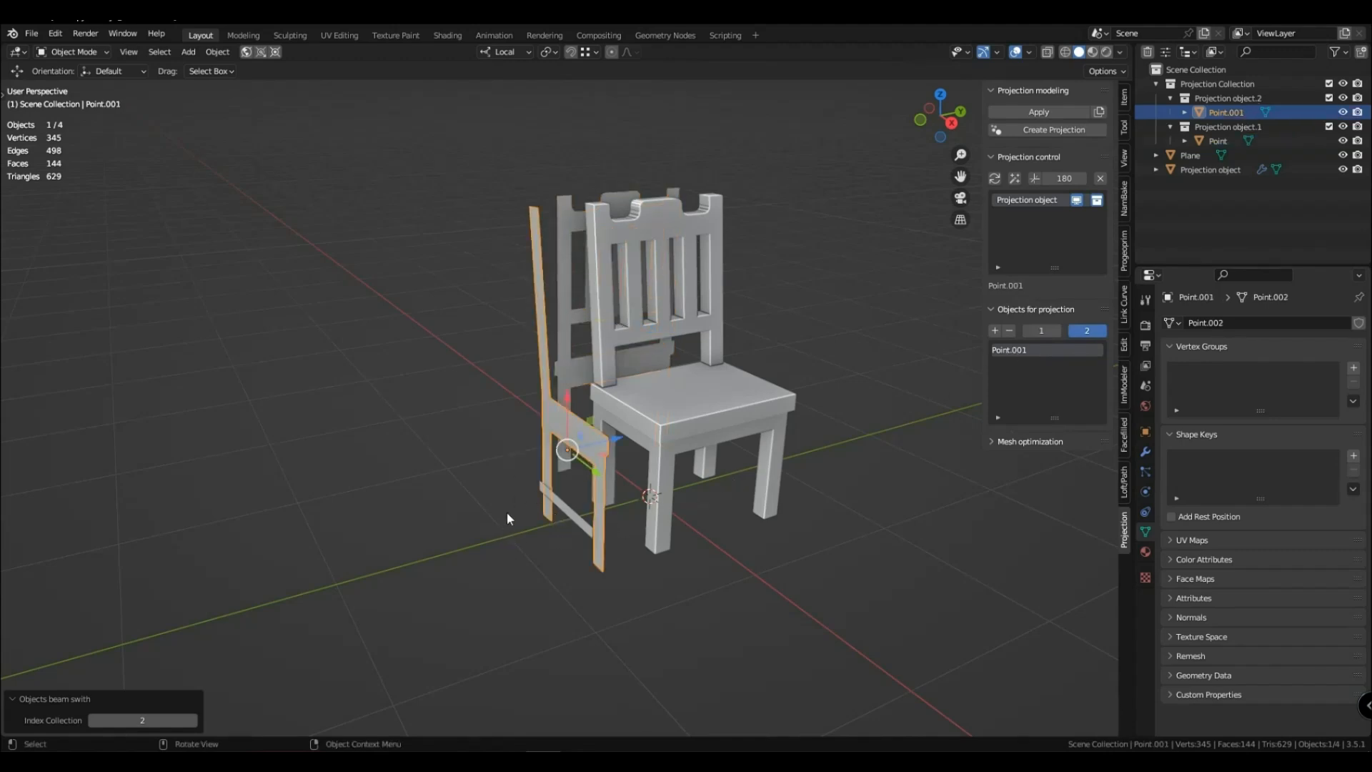
Add a Plane crossbar to Projection object.2 and delete the stray Plane.001
click(1190, 154)
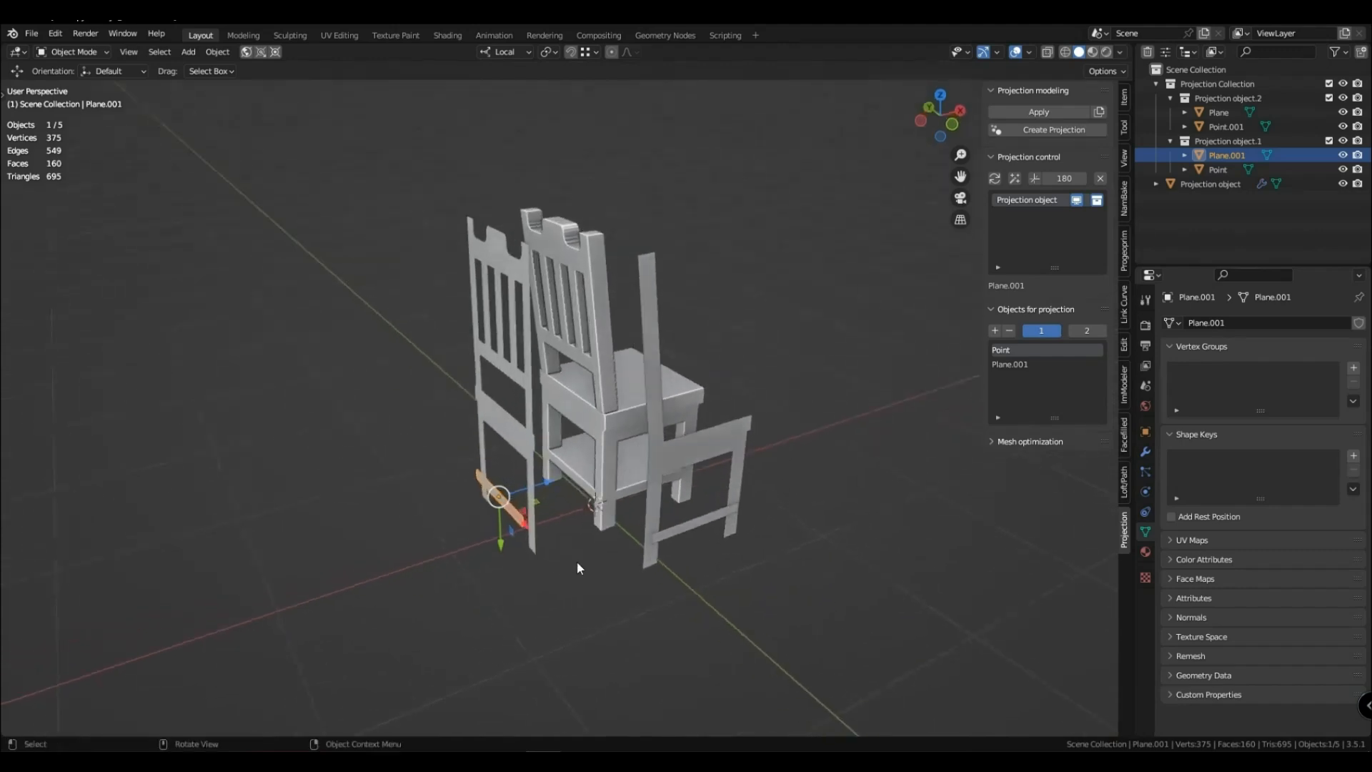
key(g)
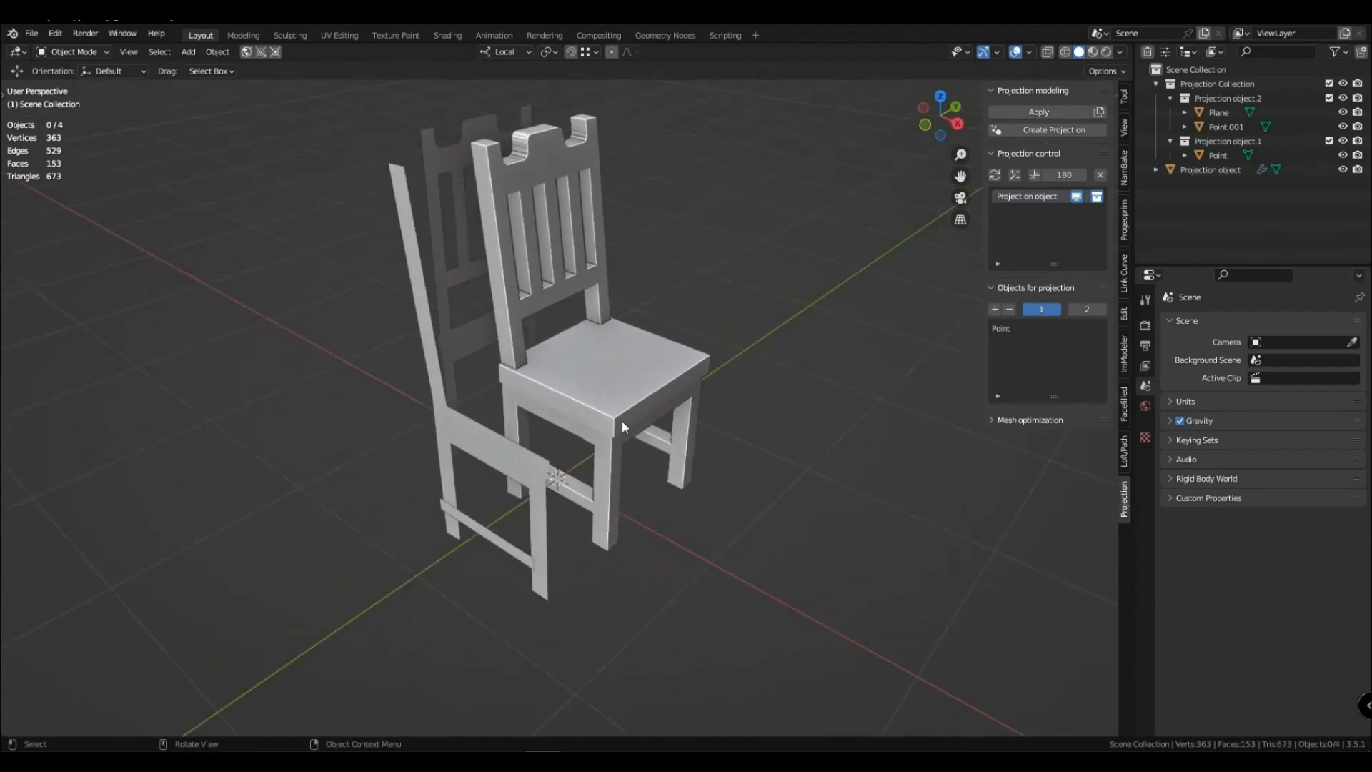
Add a Bézier circle and bend it into an open rocker arc beneath the chair's legs
click(709, 443)
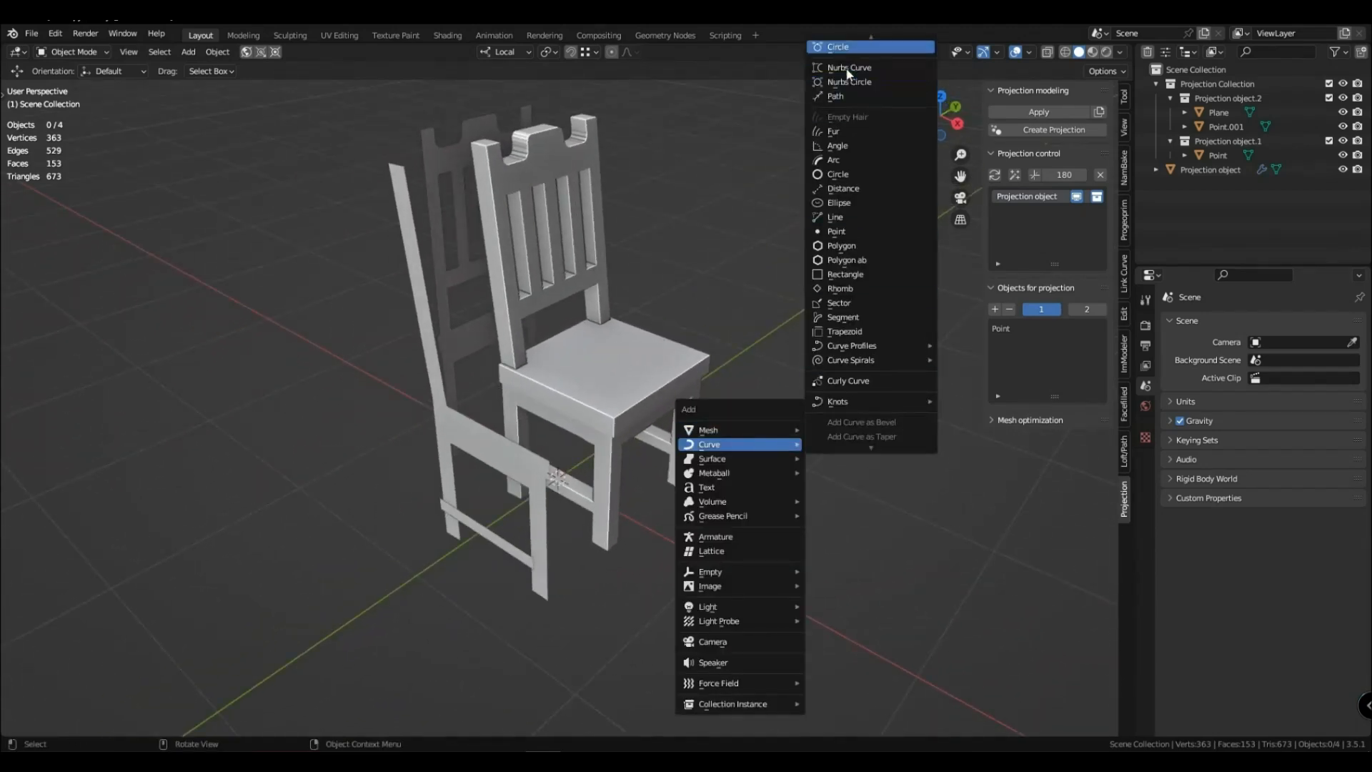
click(839, 45)
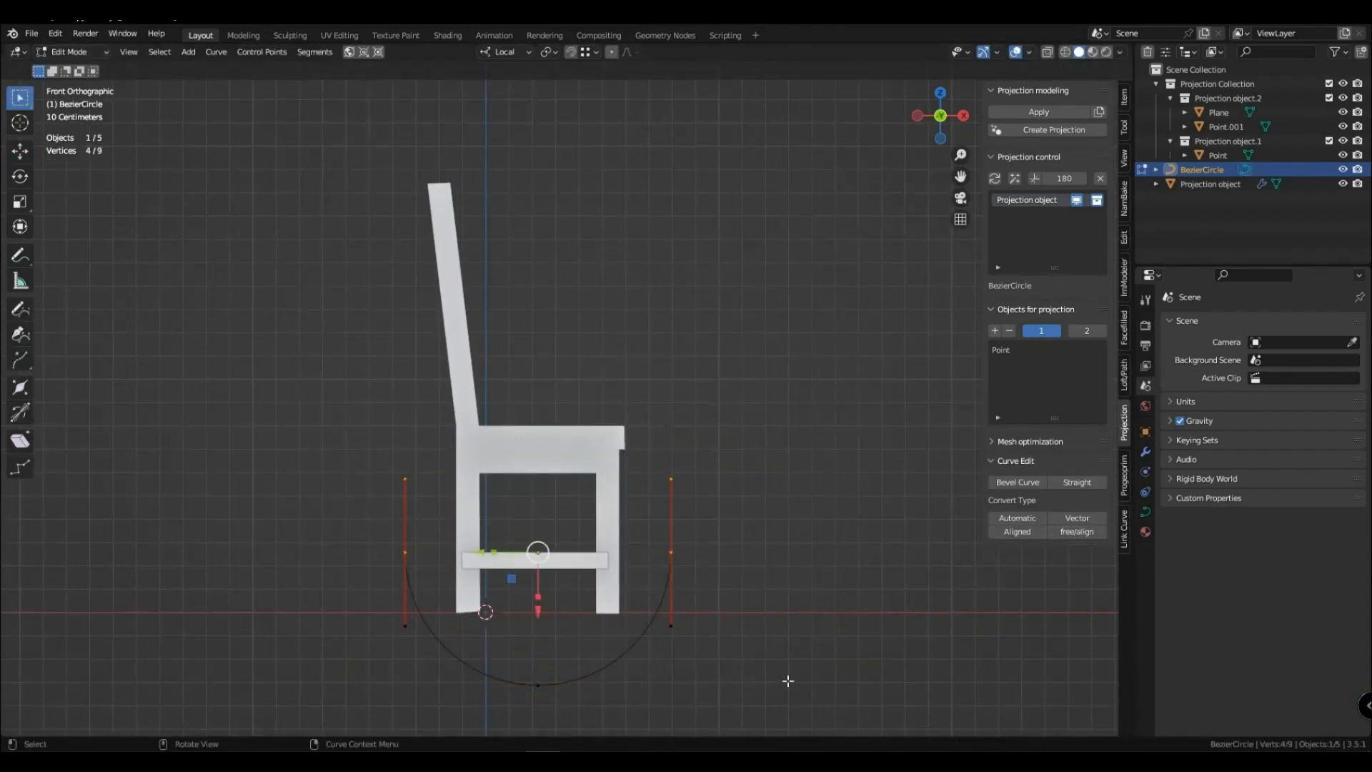
key(s)
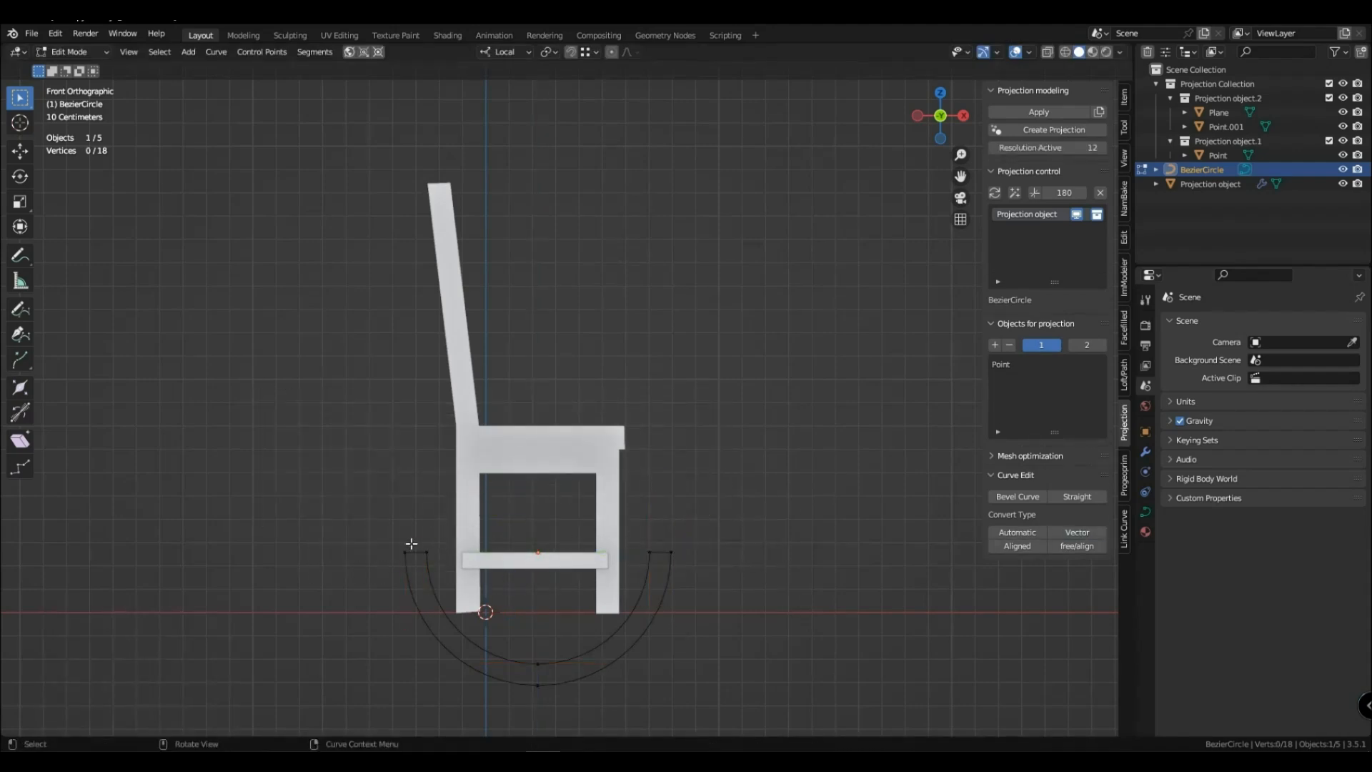
click(1075, 531)
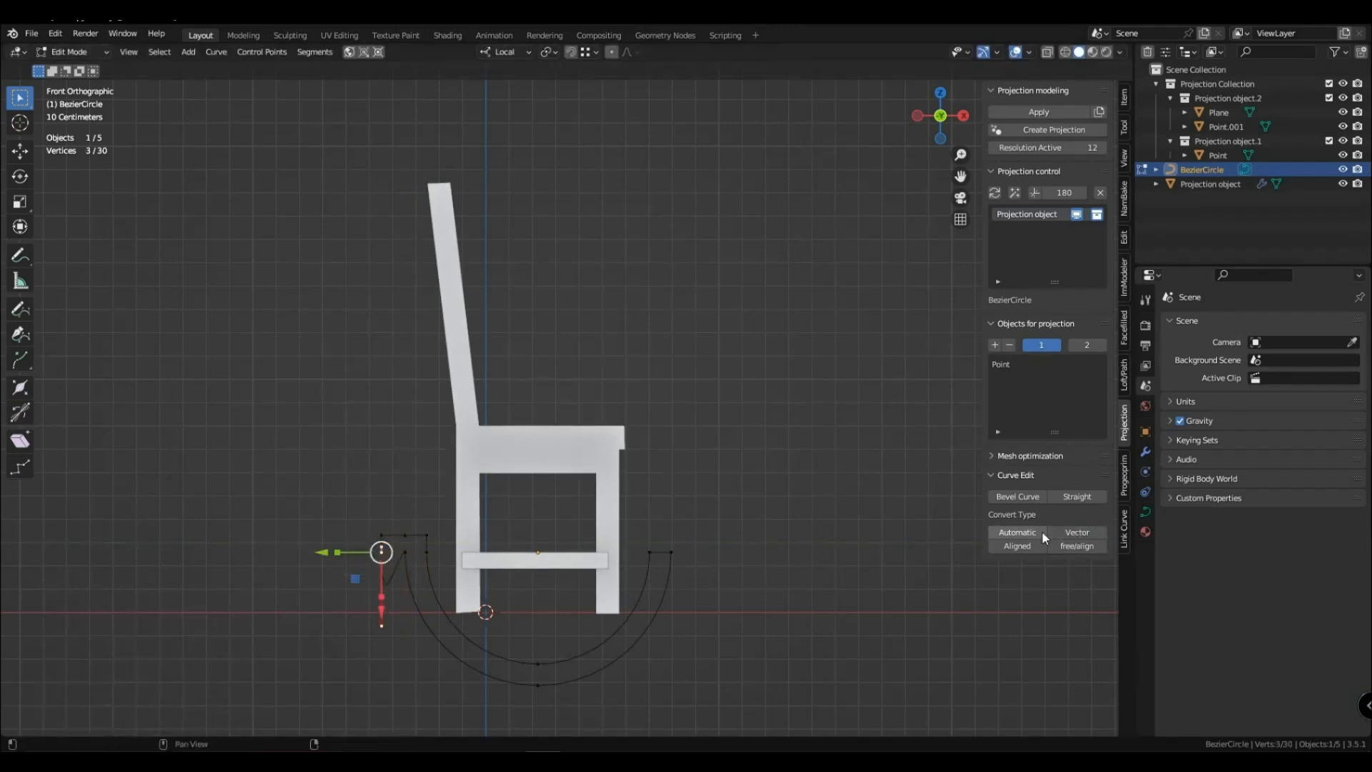
key(Tab)
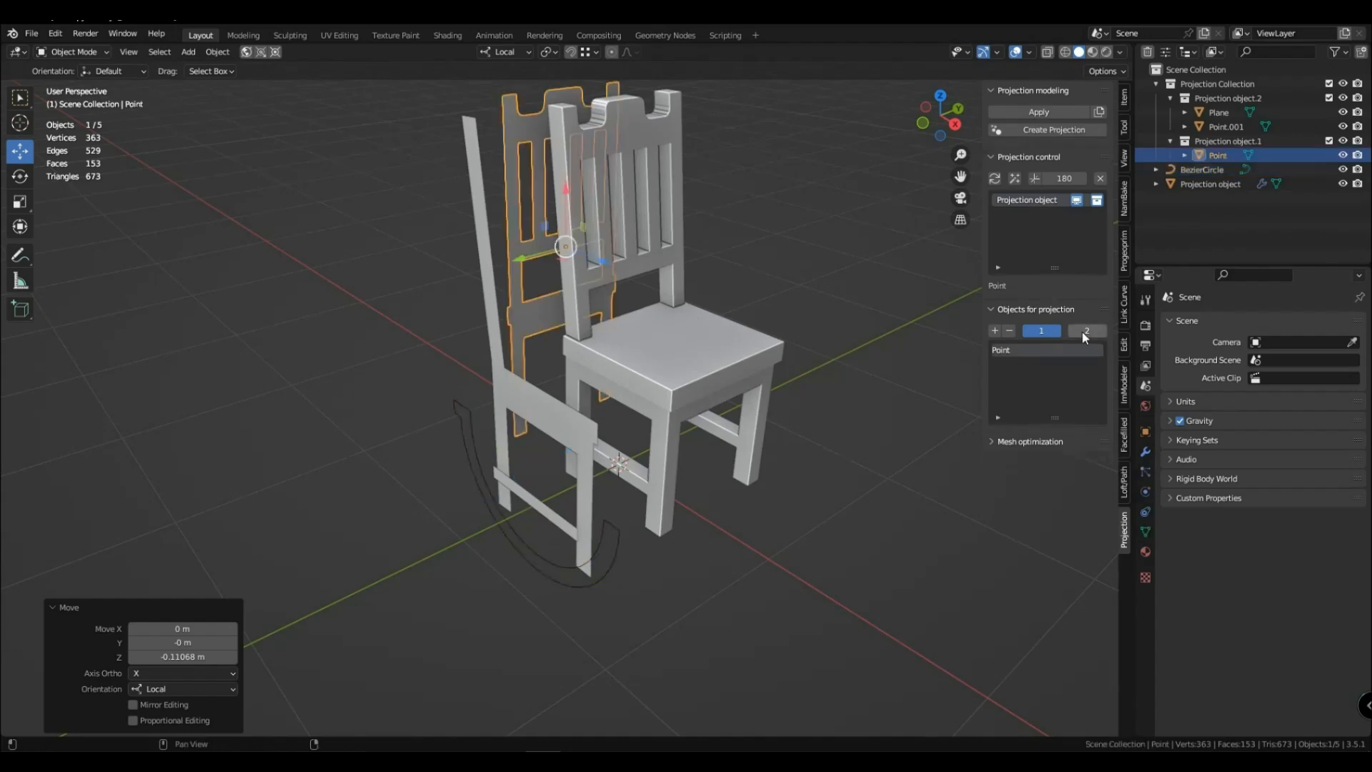
Place the rocker curve and plane under the first projection collection and raise the curve's resolution
click(995, 344)
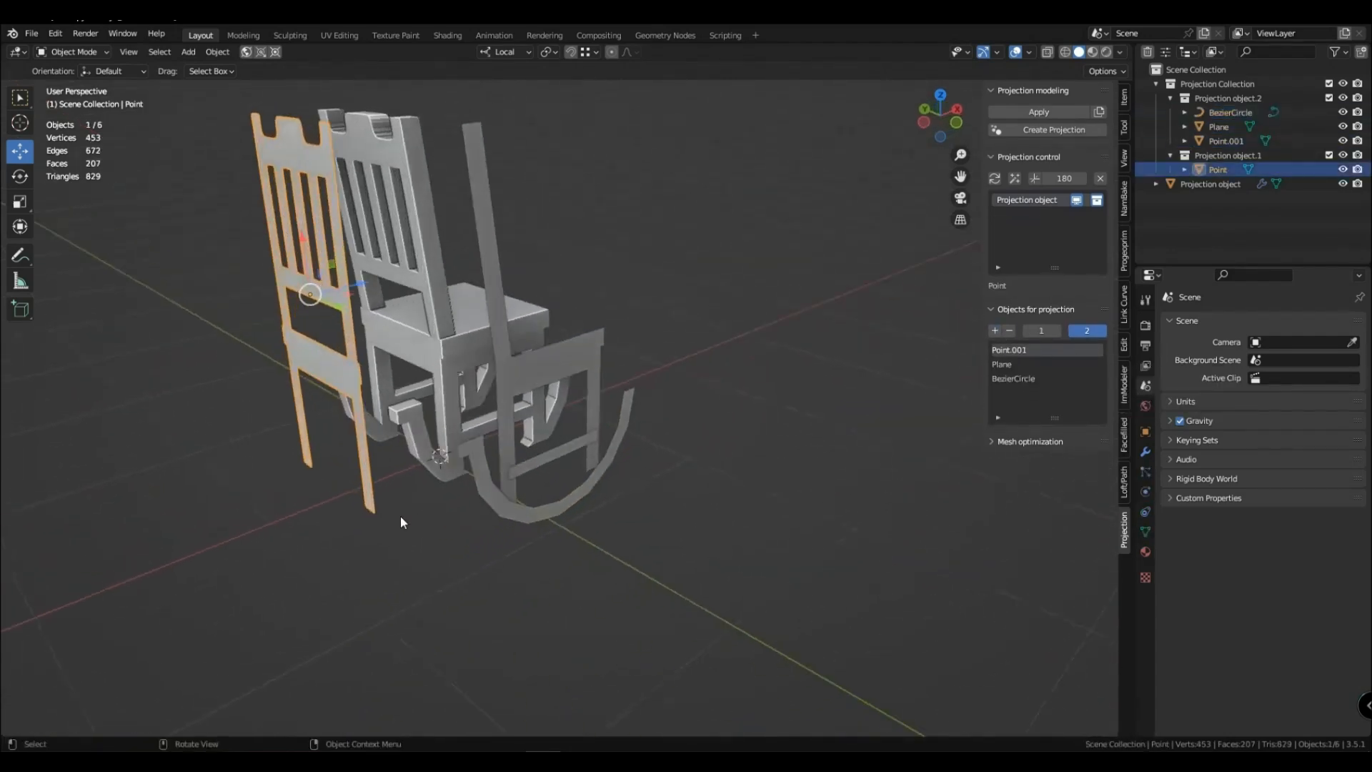
key(g)
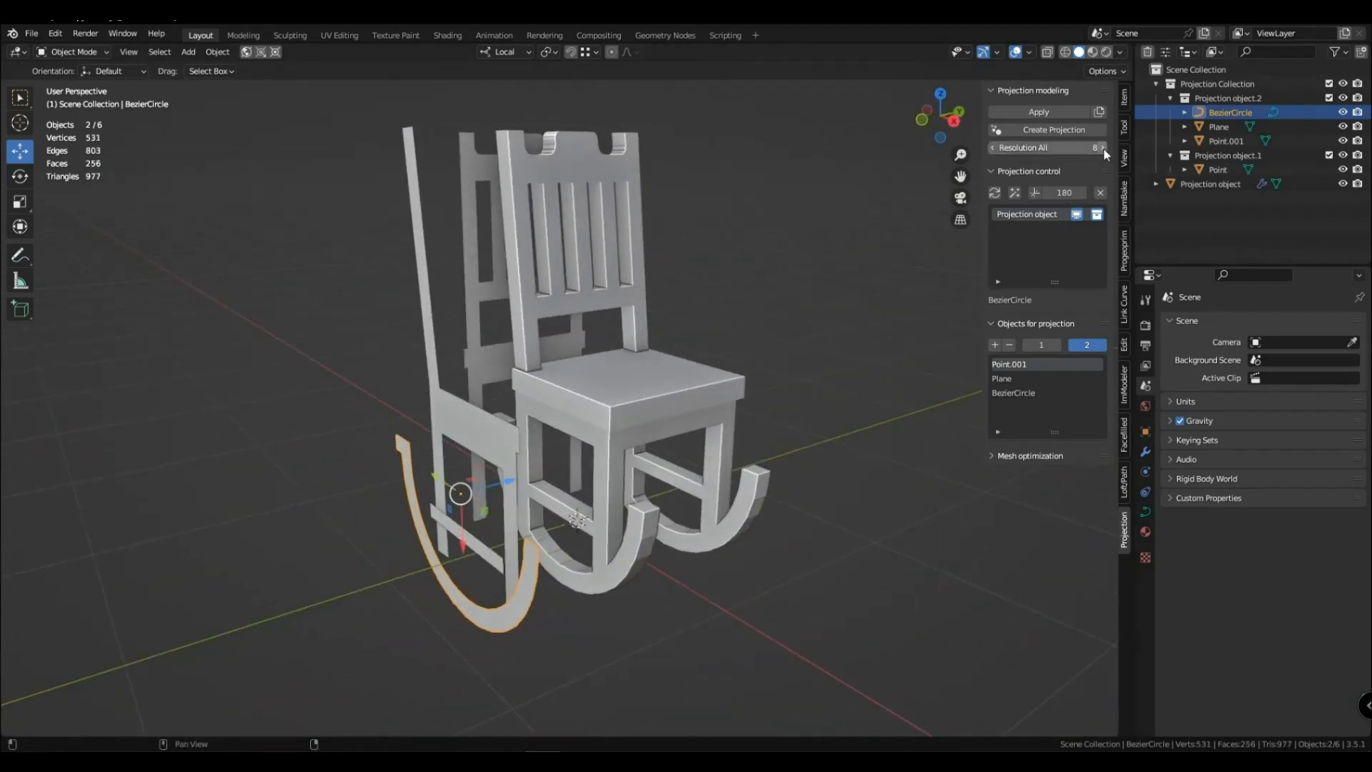
click(995, 147)
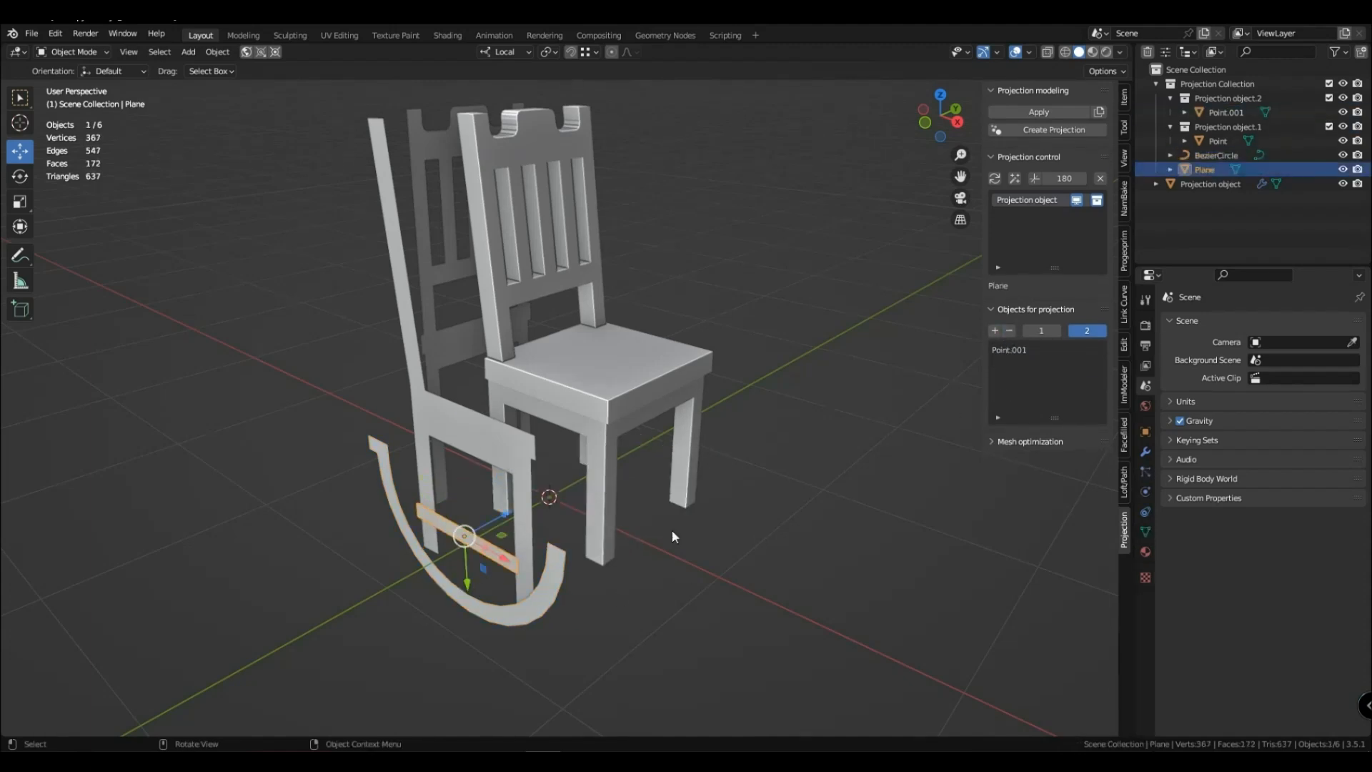
Project the rocker curve and crossbar plane, then delete the finished rocking chair from the scene
click(462, 641)
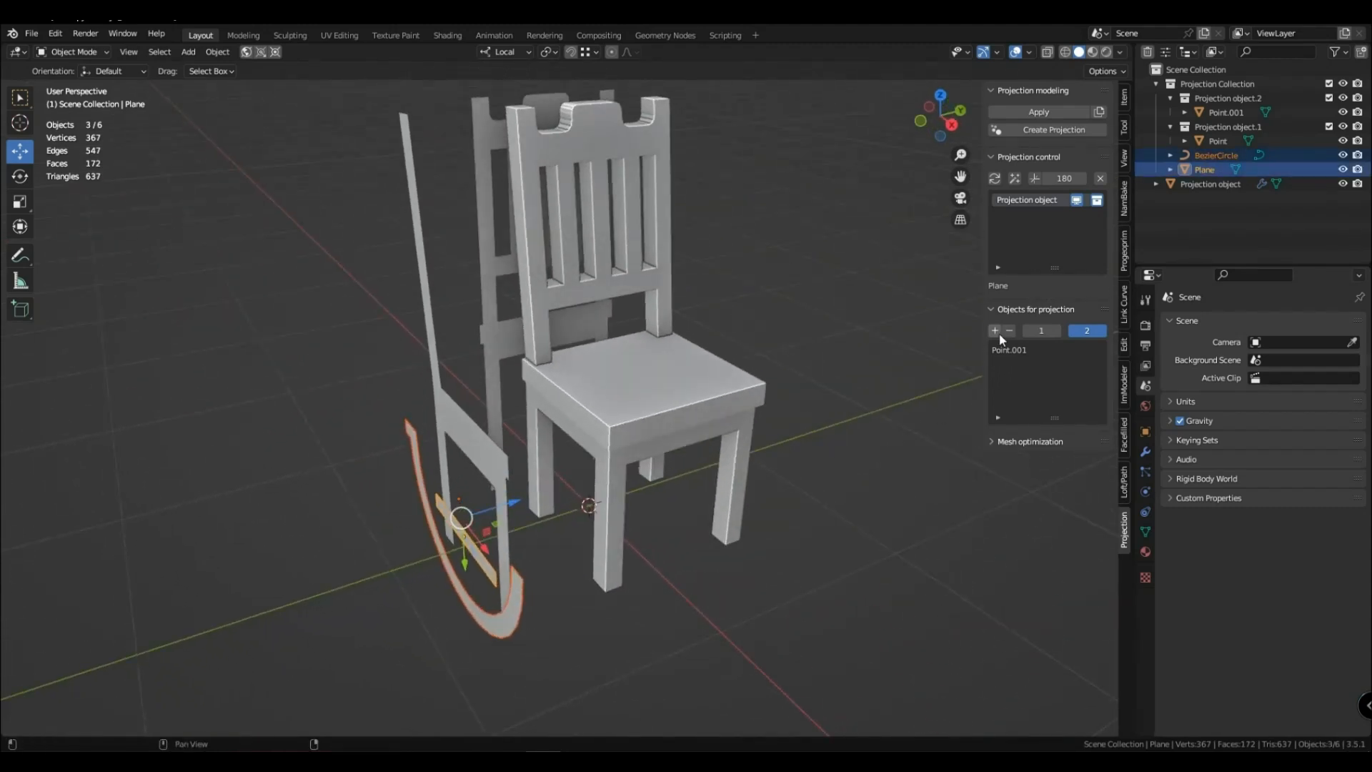
click(1053, 130)
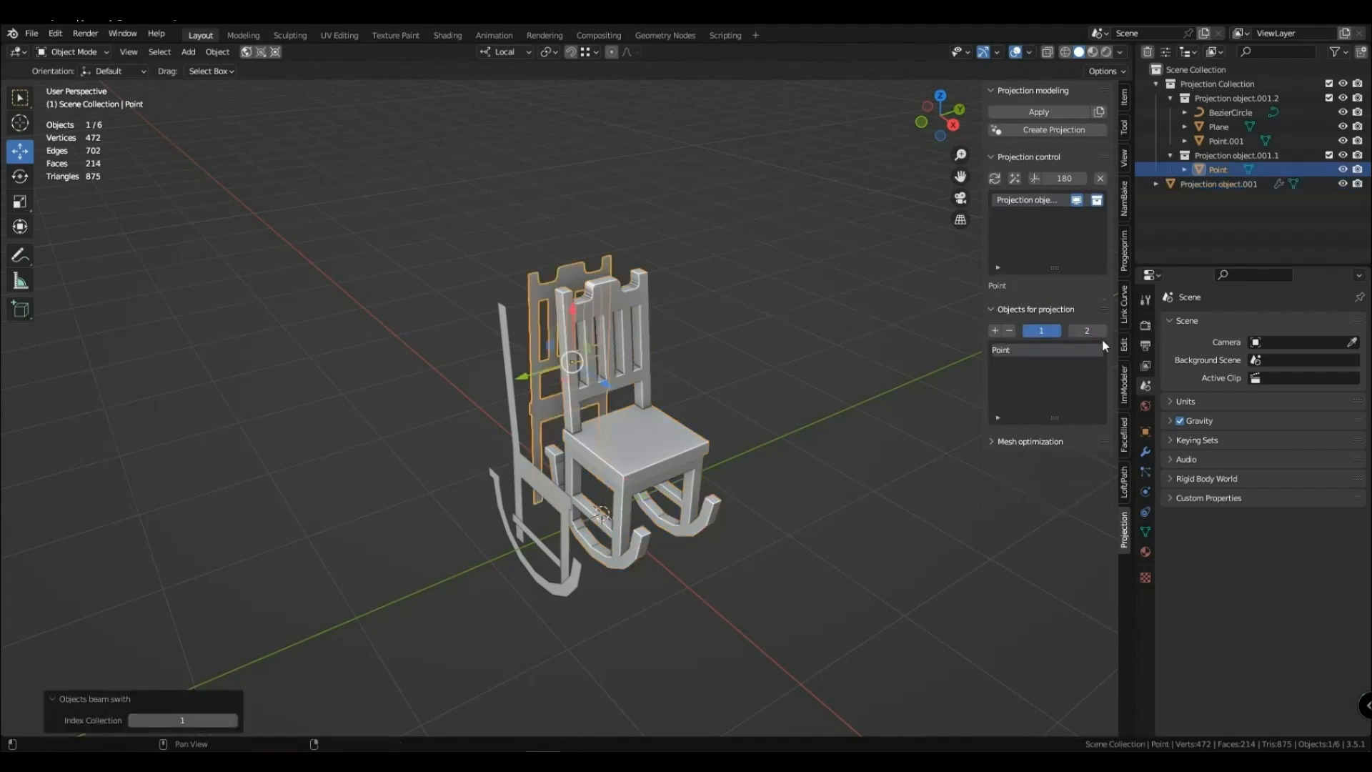
click(1086, 330)
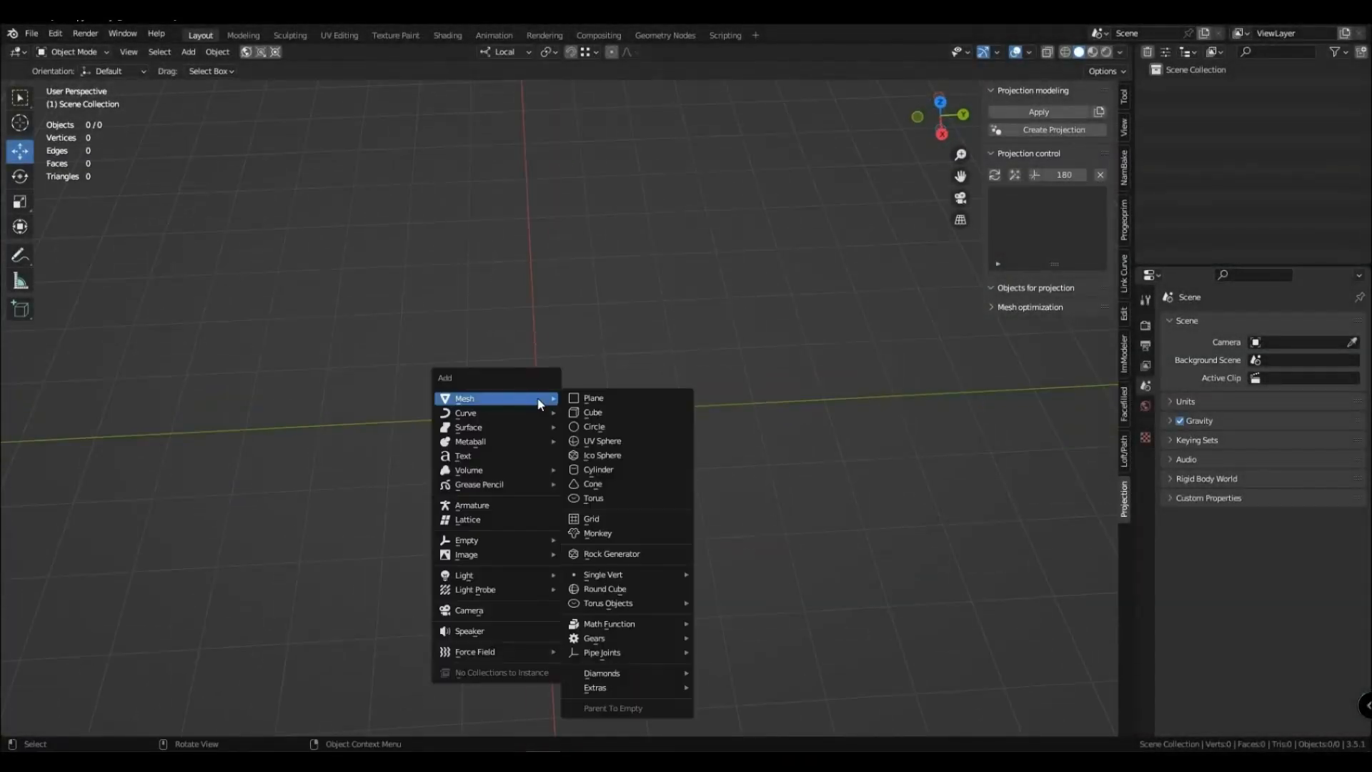
Add a Bézier ribbon curve and 'Projection' text, then create a projection from both
click(462, 455)
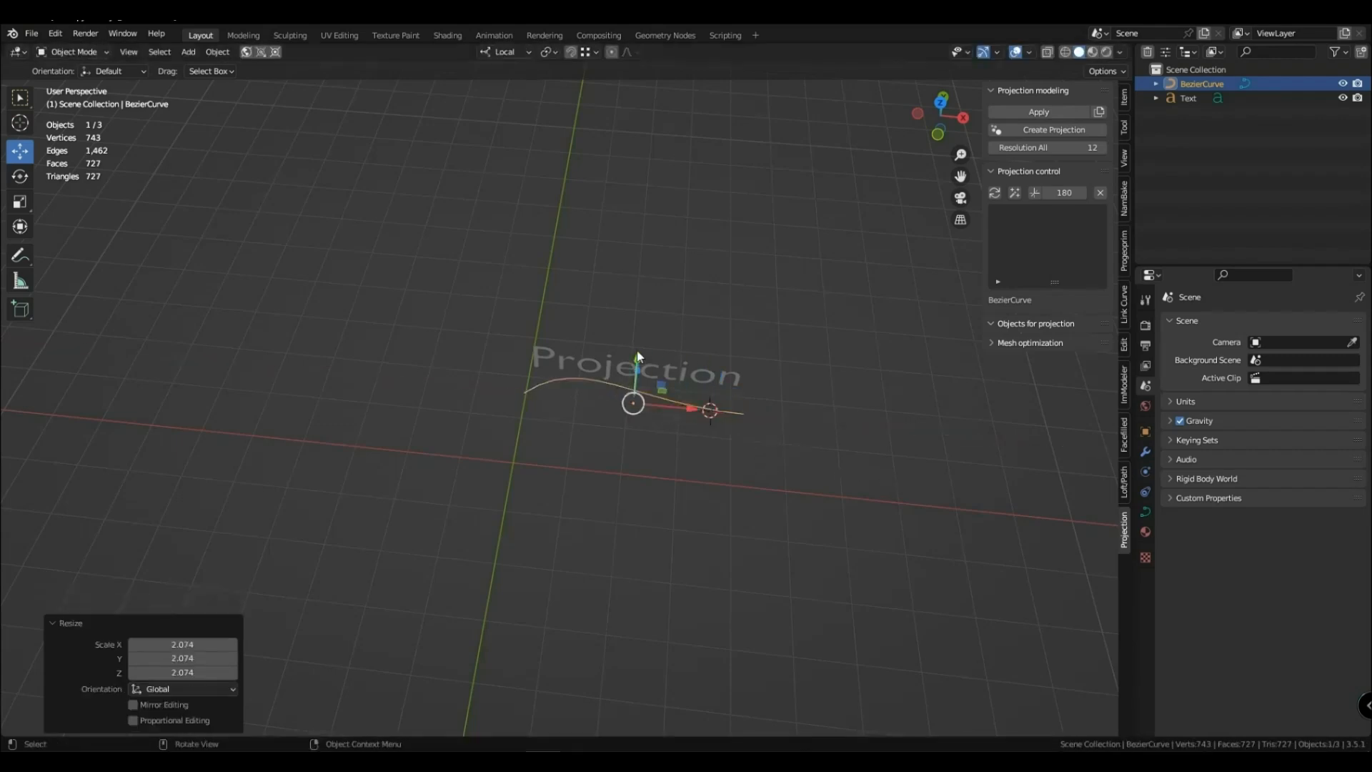
key(Tab)
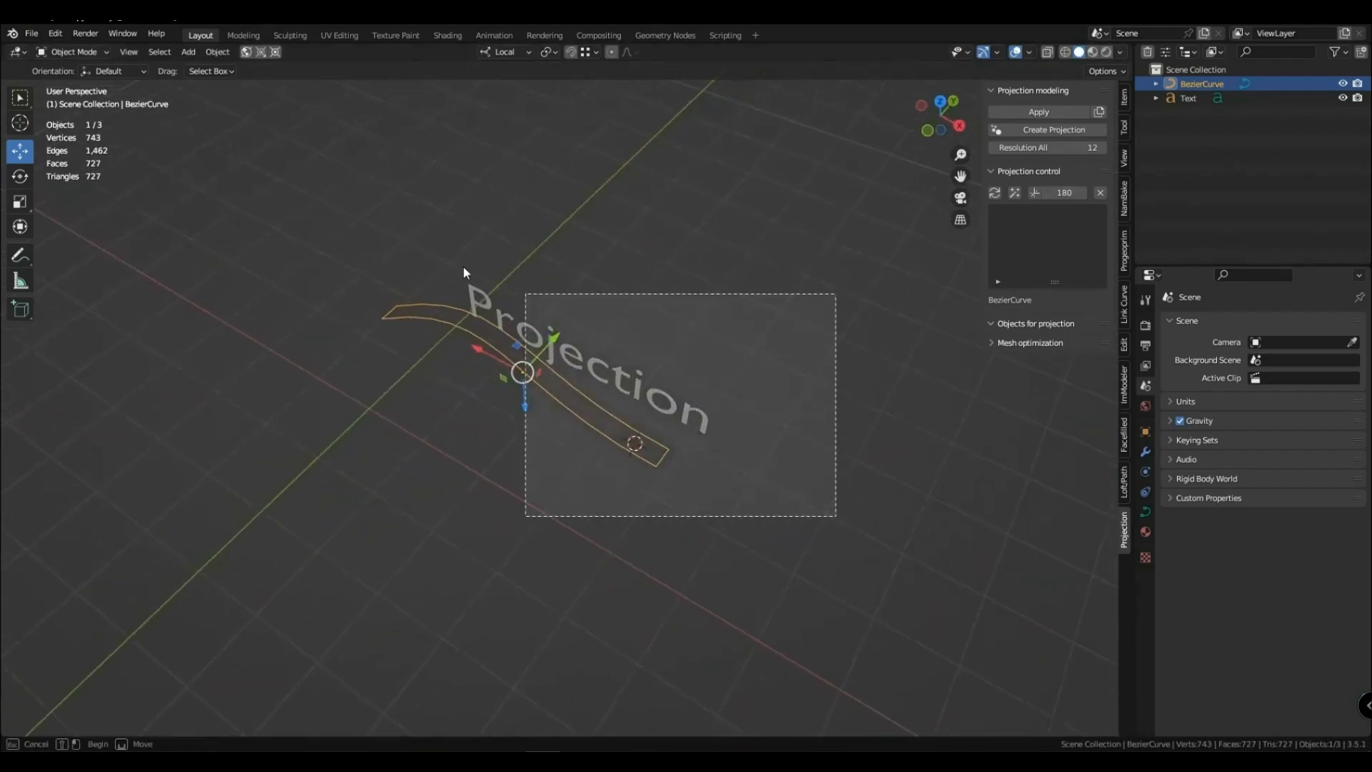
click(1053, 130)
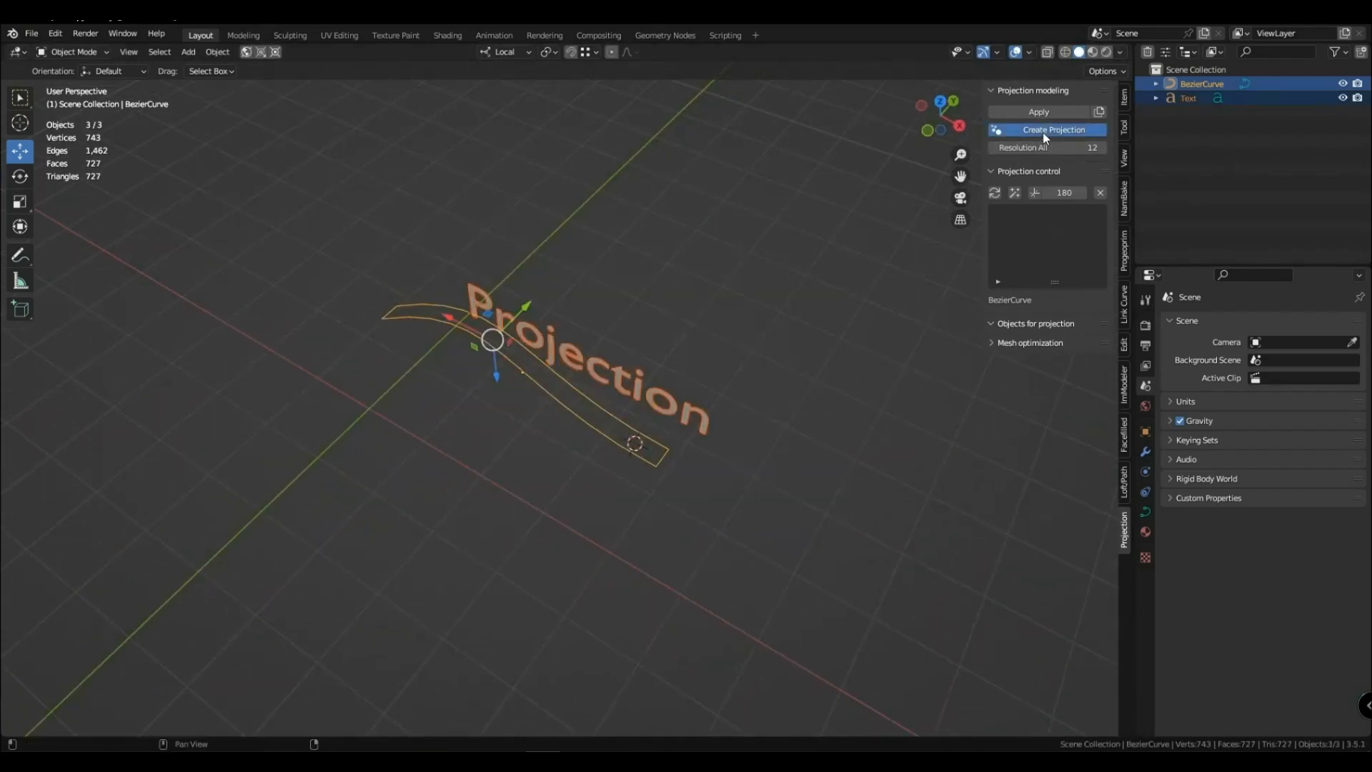
click(1053, 130)
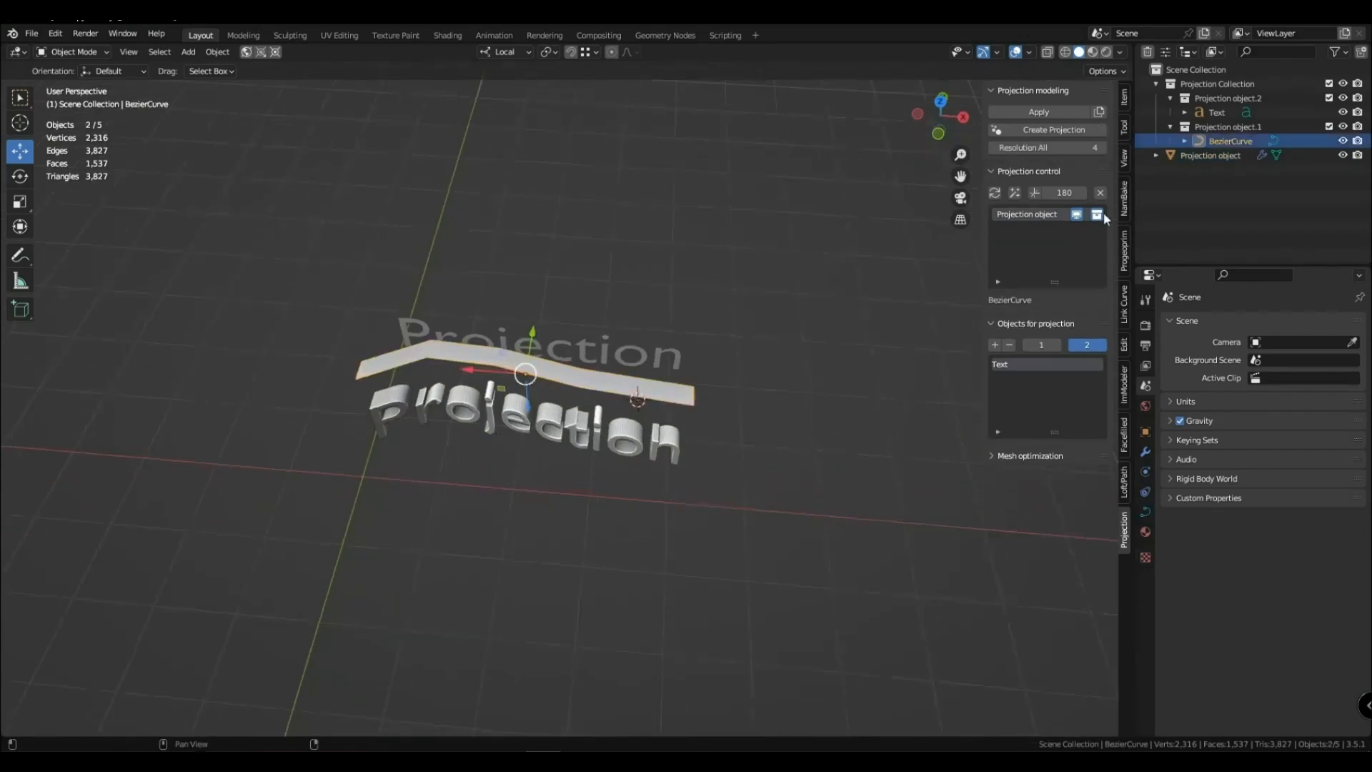
Select the flat Projection text and reach the Object menu's Convert options
click(1100, 148)
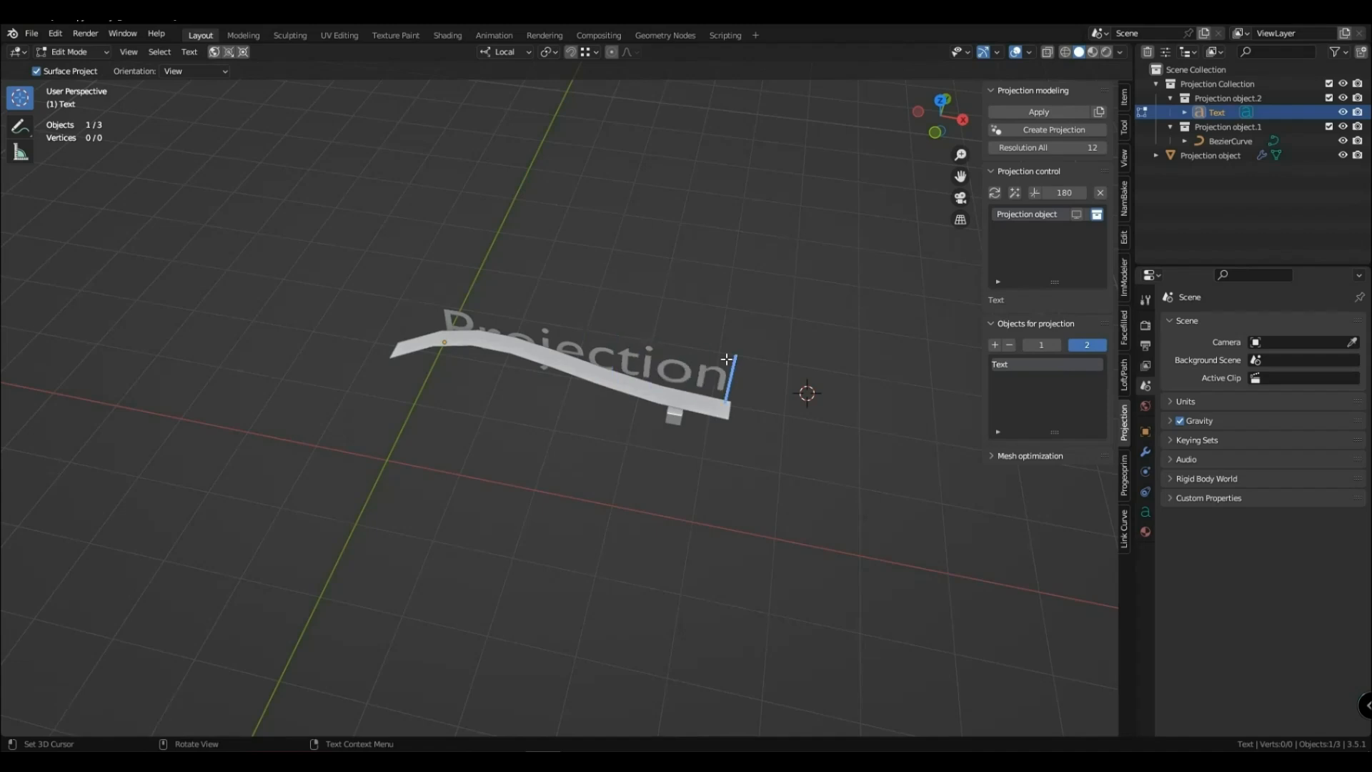
click(1096, 215)
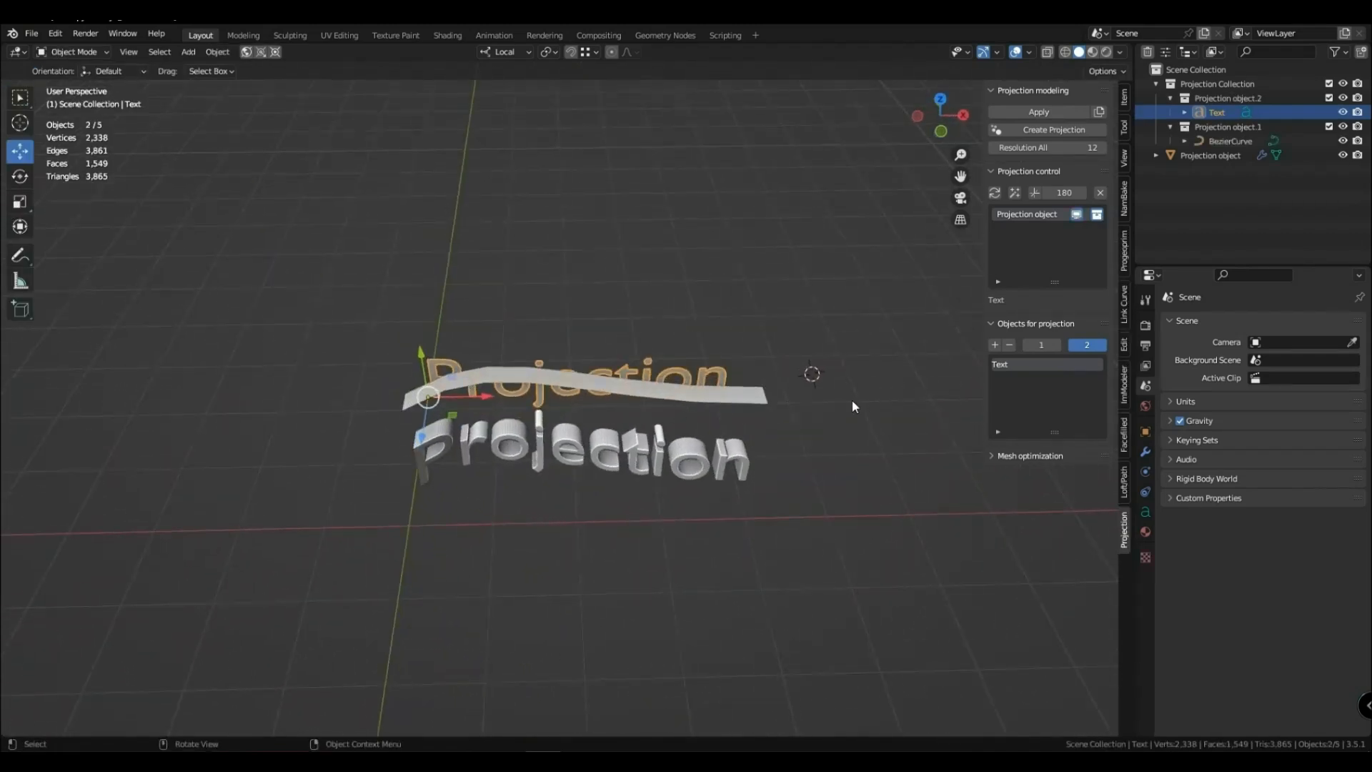
click(217, 34)
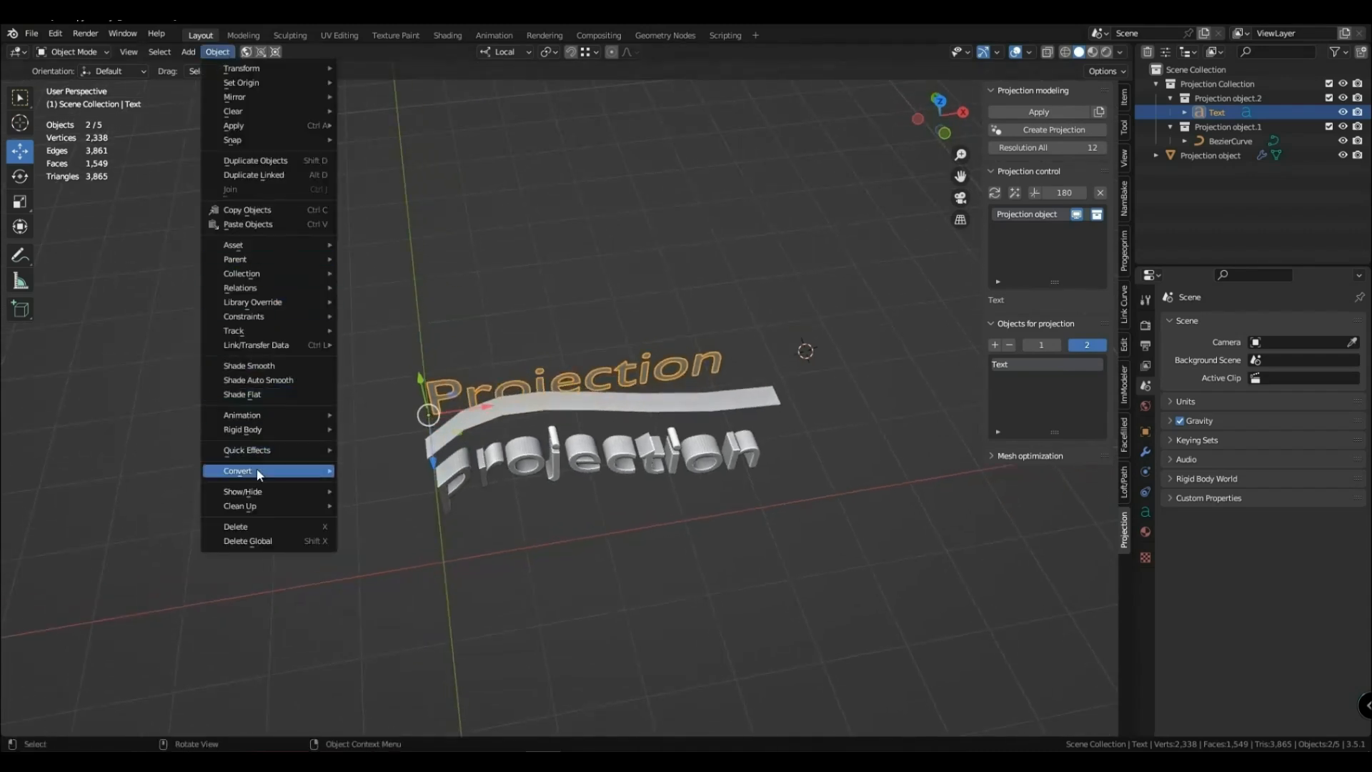
Convert the Projection text to a curve and slide a ribbon point along X to bend the lettering
click(254, 470)
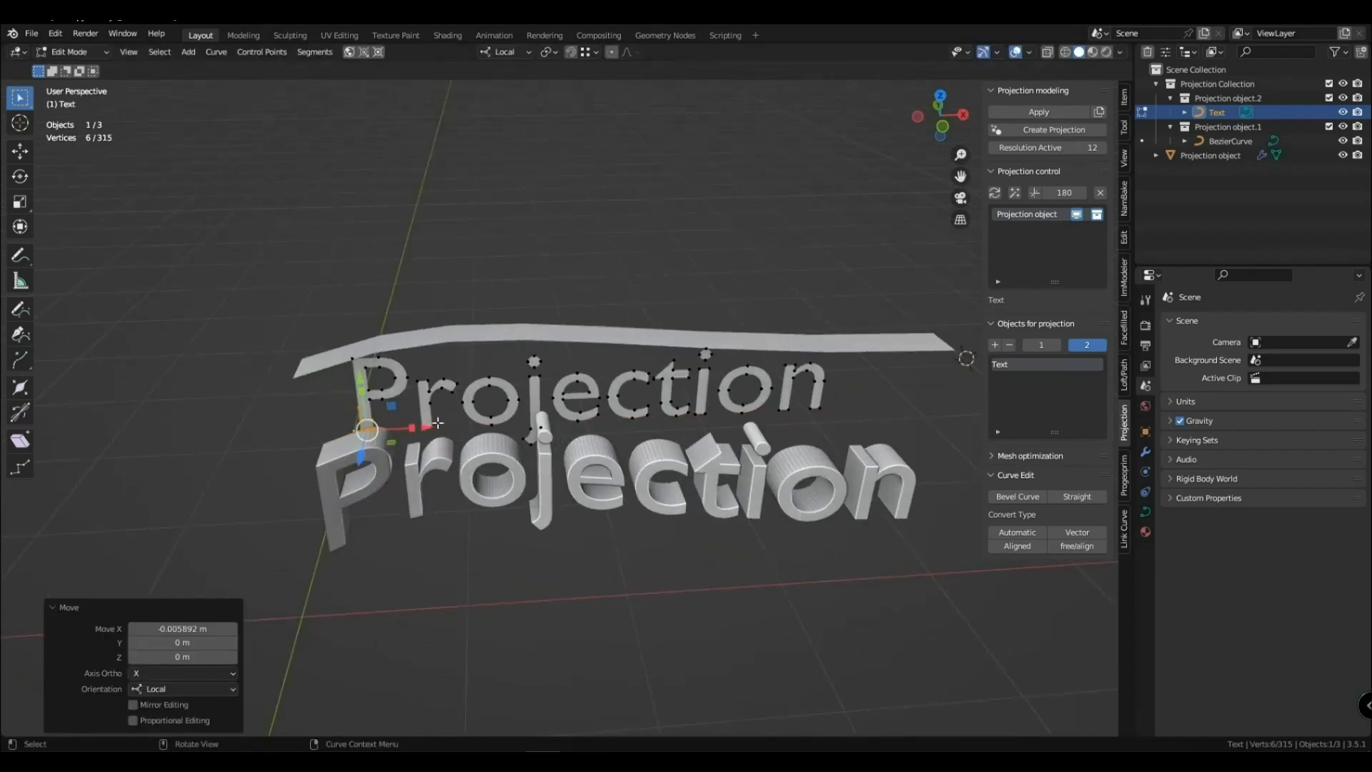
key(g)
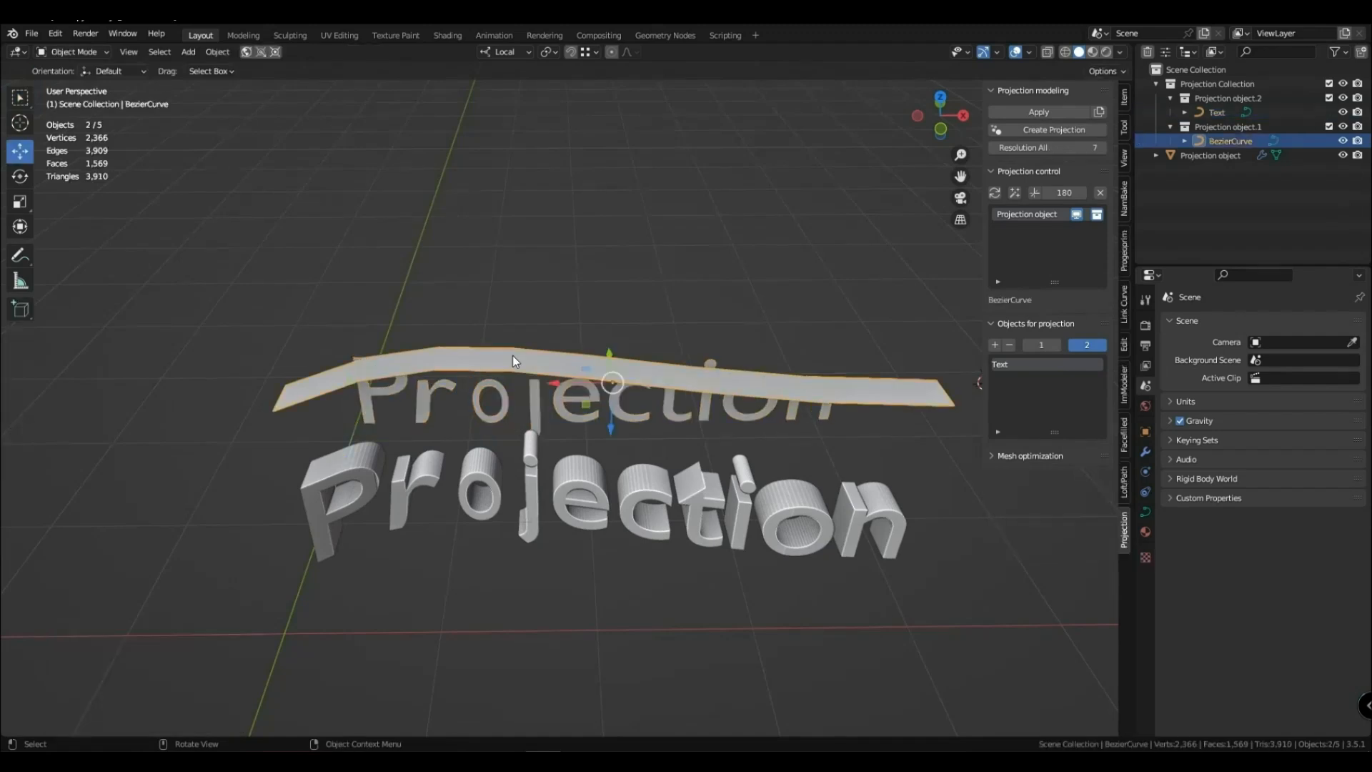
key(Tab)
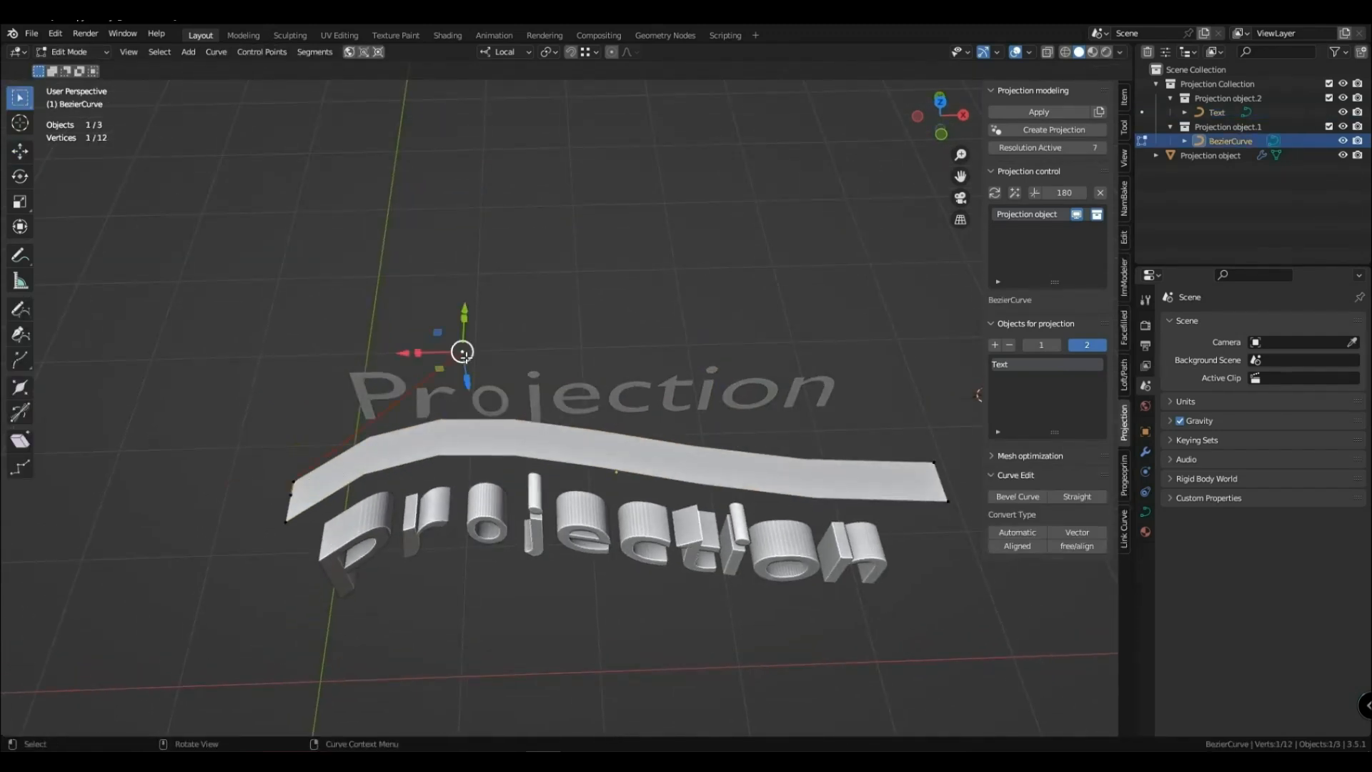
key(g)
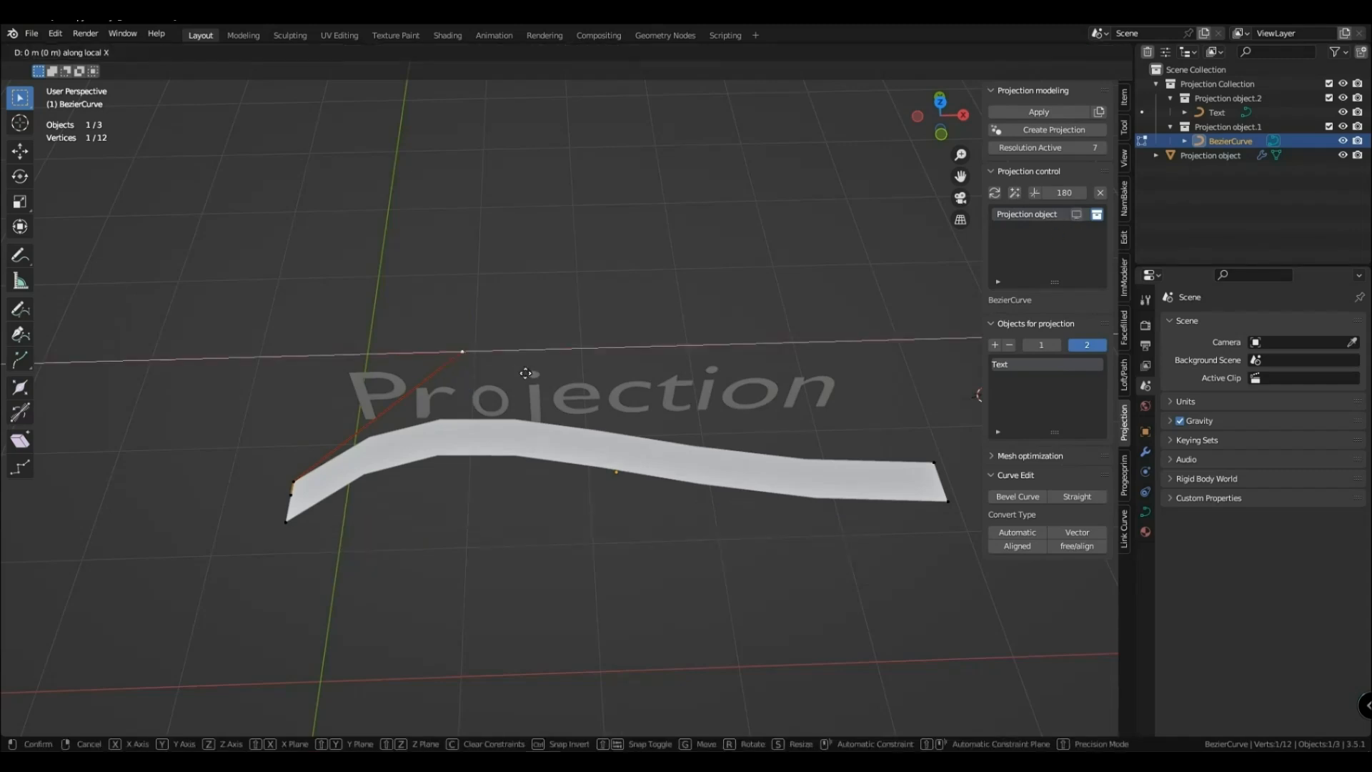